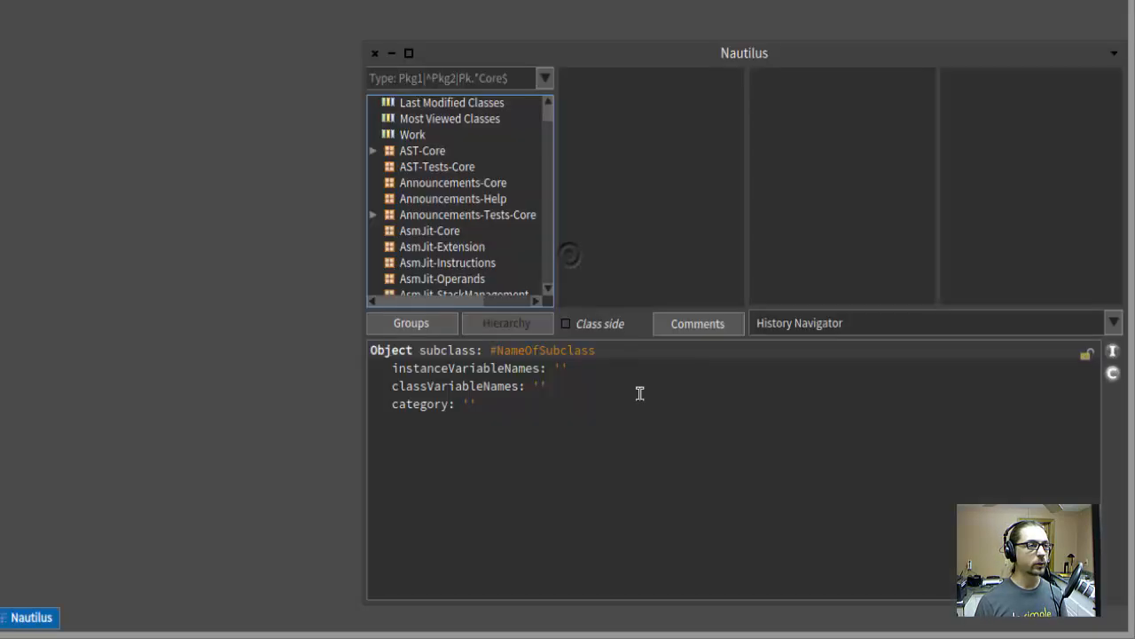
- Add a new package named Stuff from the package context menu
left_click(452, 181)
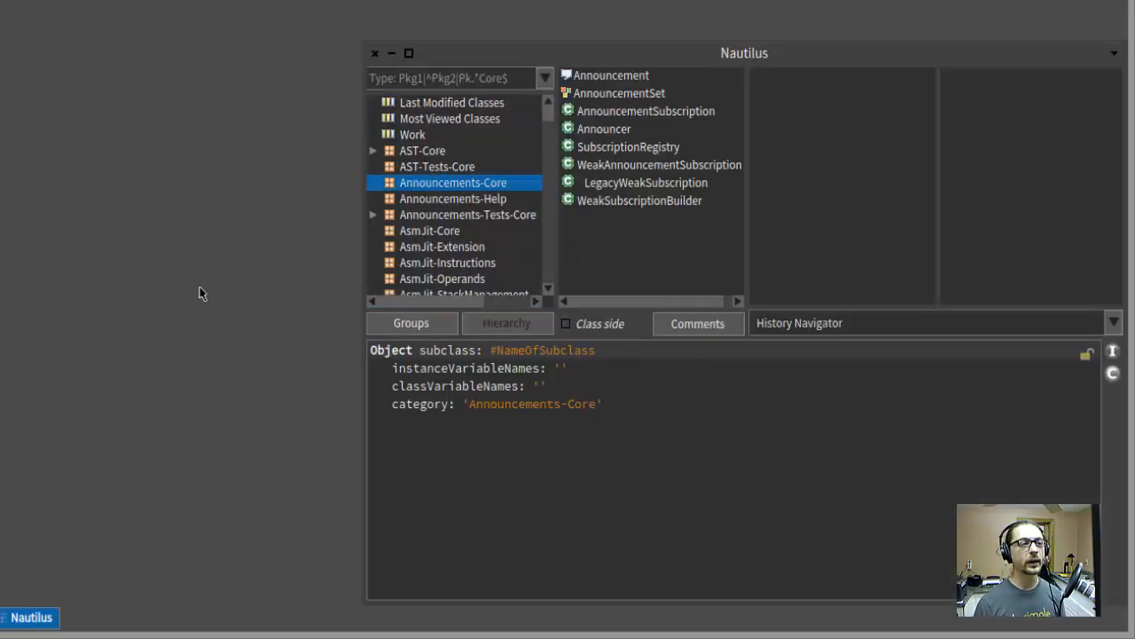
right_click(452, 182)
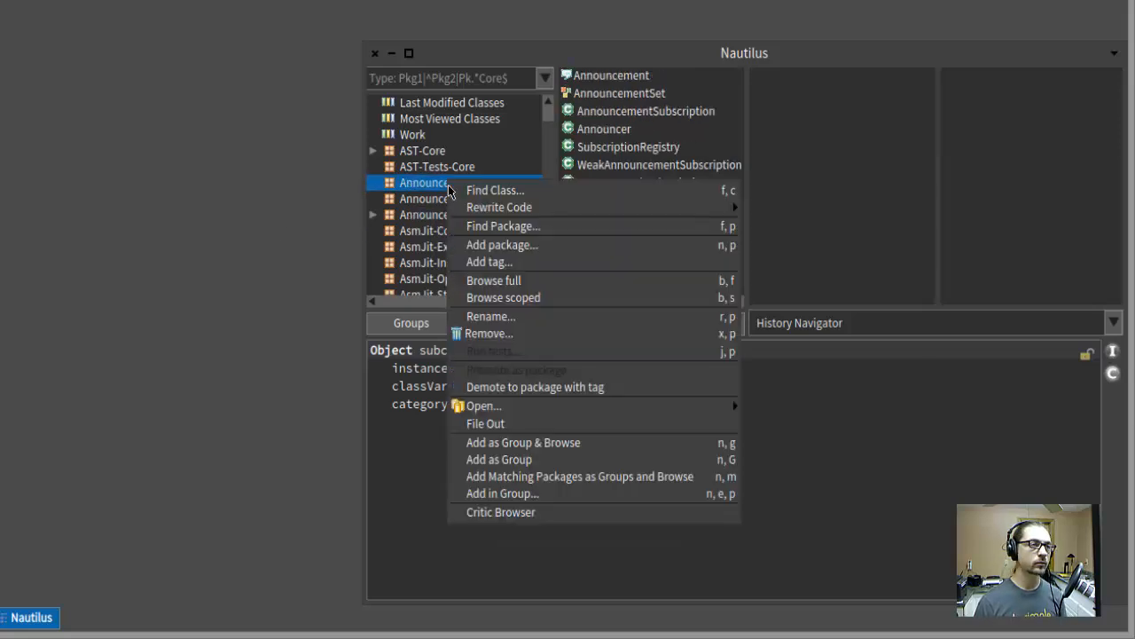
left_click(501, 244)
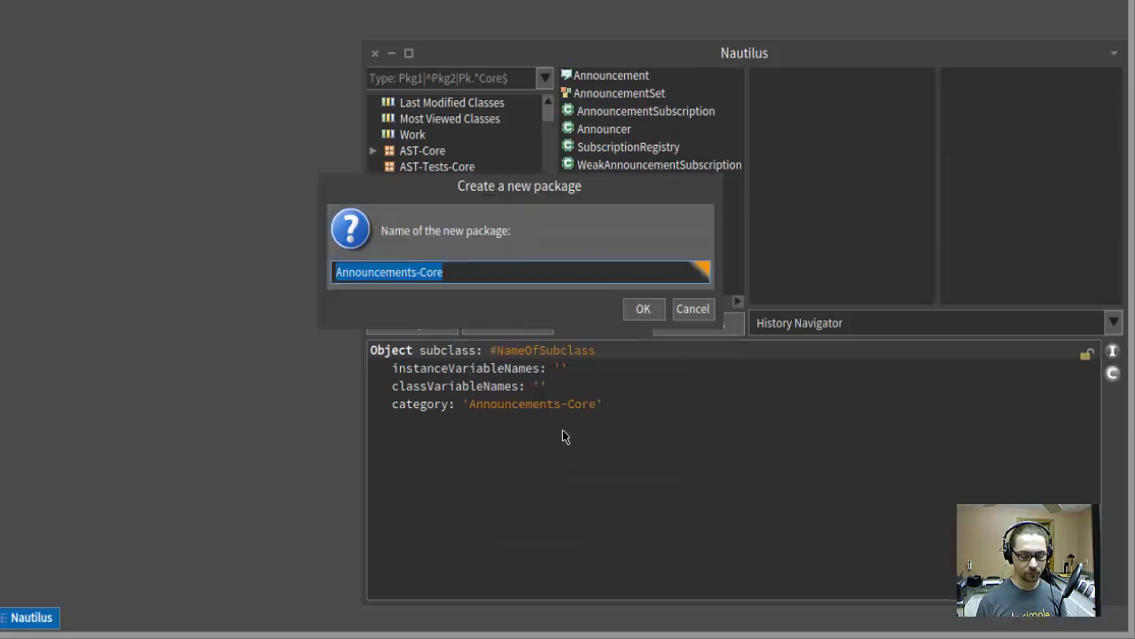
left_click(693, 308)
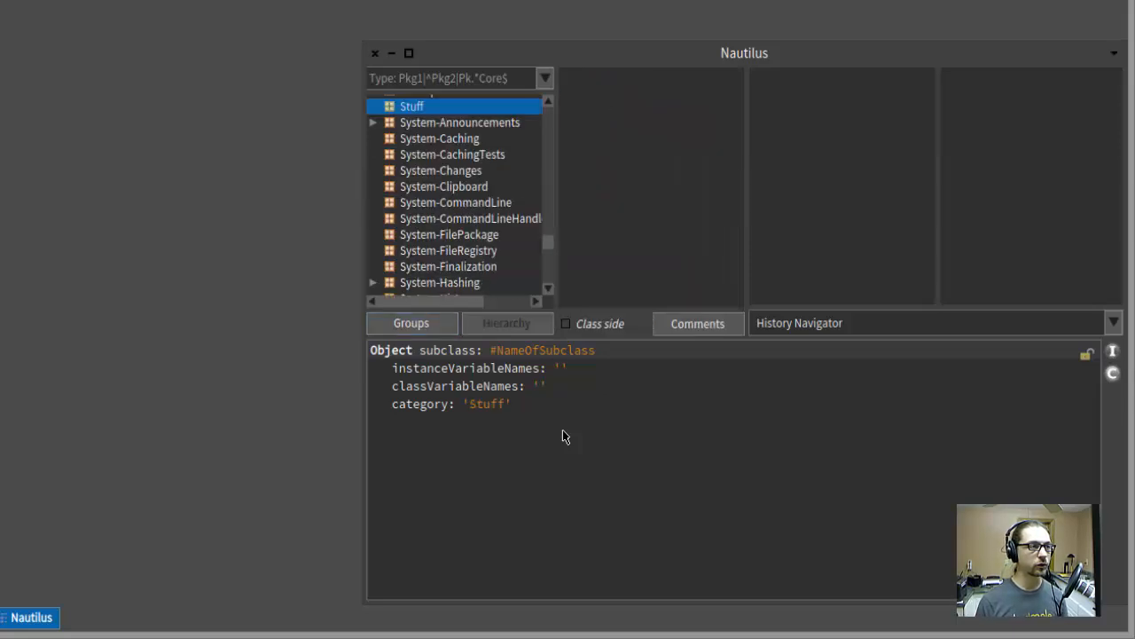
mouse_move(428, 359)
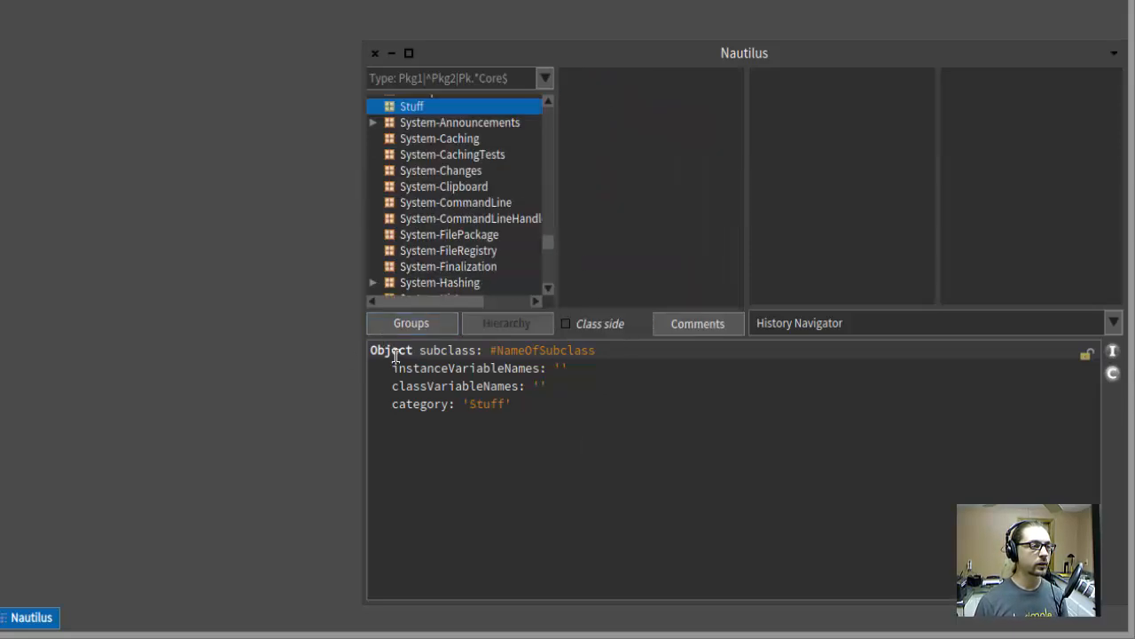
- Define ShouterTests as a TestCase subclass in the class template and accept it
type("TestCase")
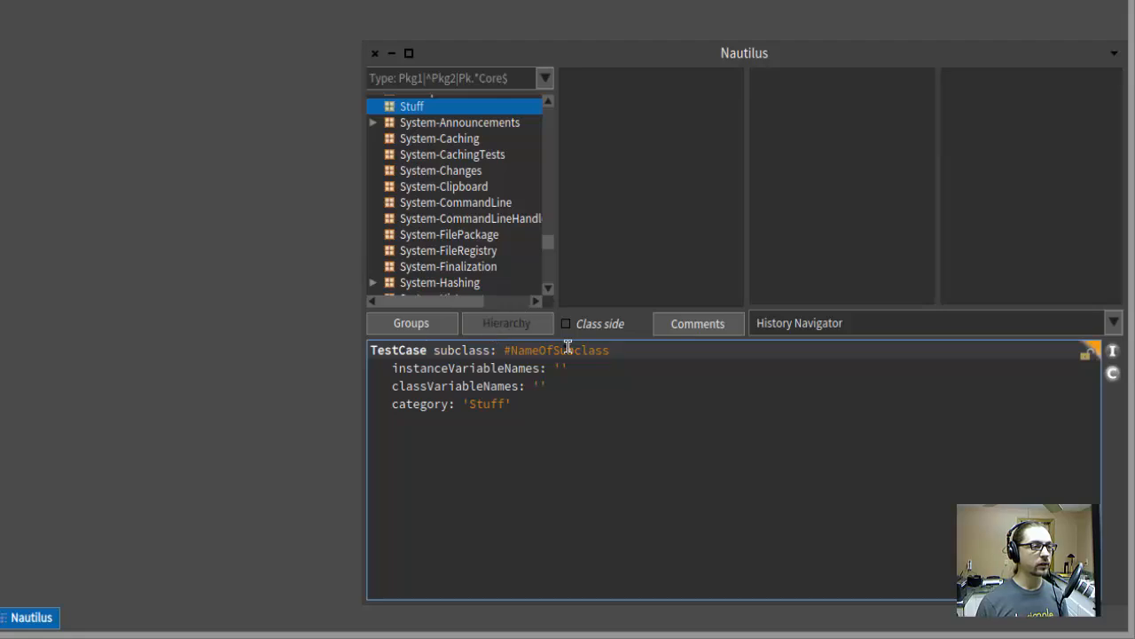
double_click(556, 350)
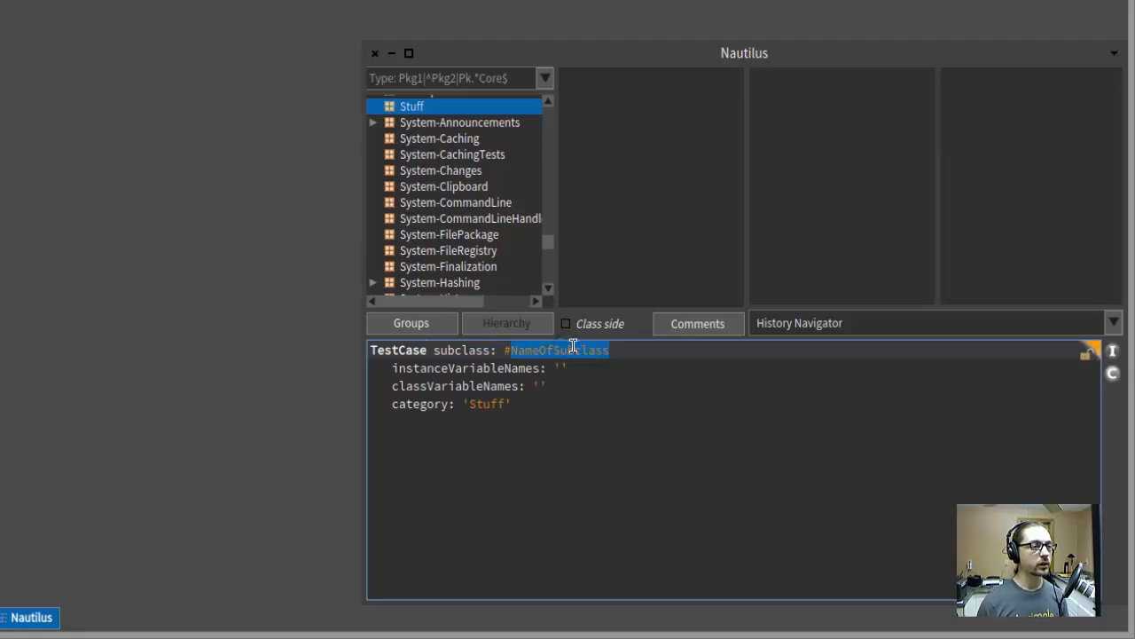
type("#S")
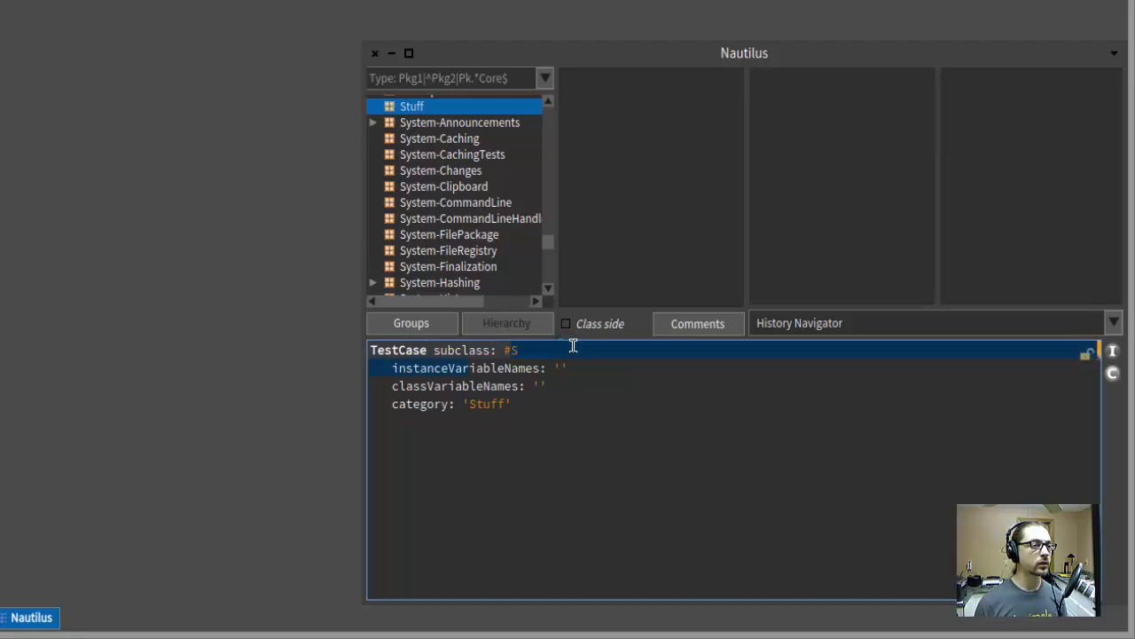
type("houterTests")
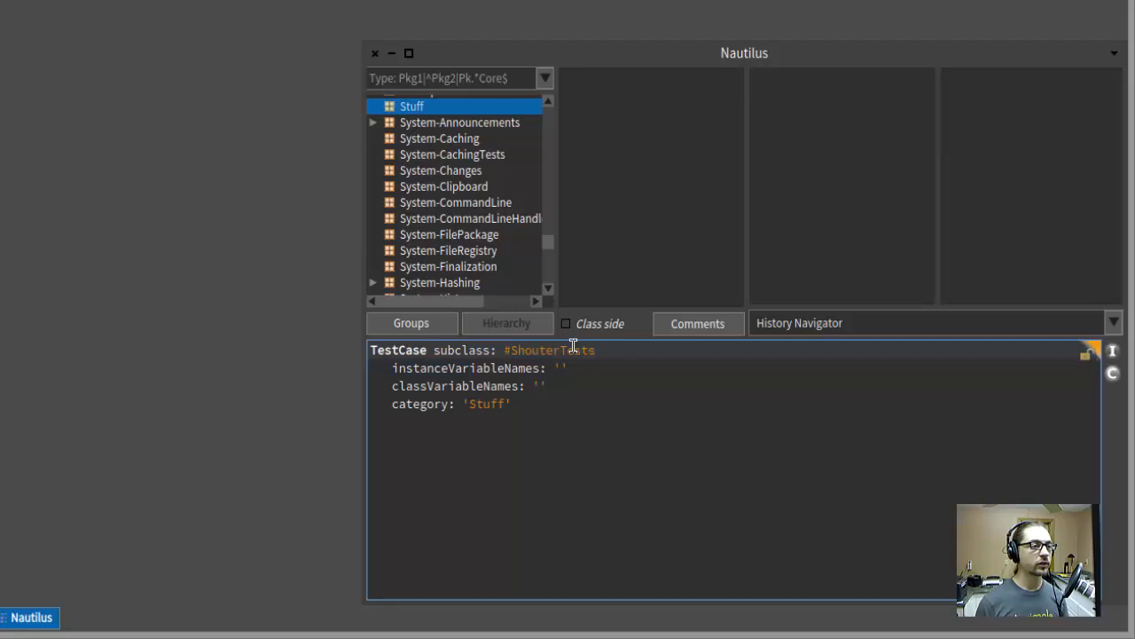
mouse_move(572, 460)
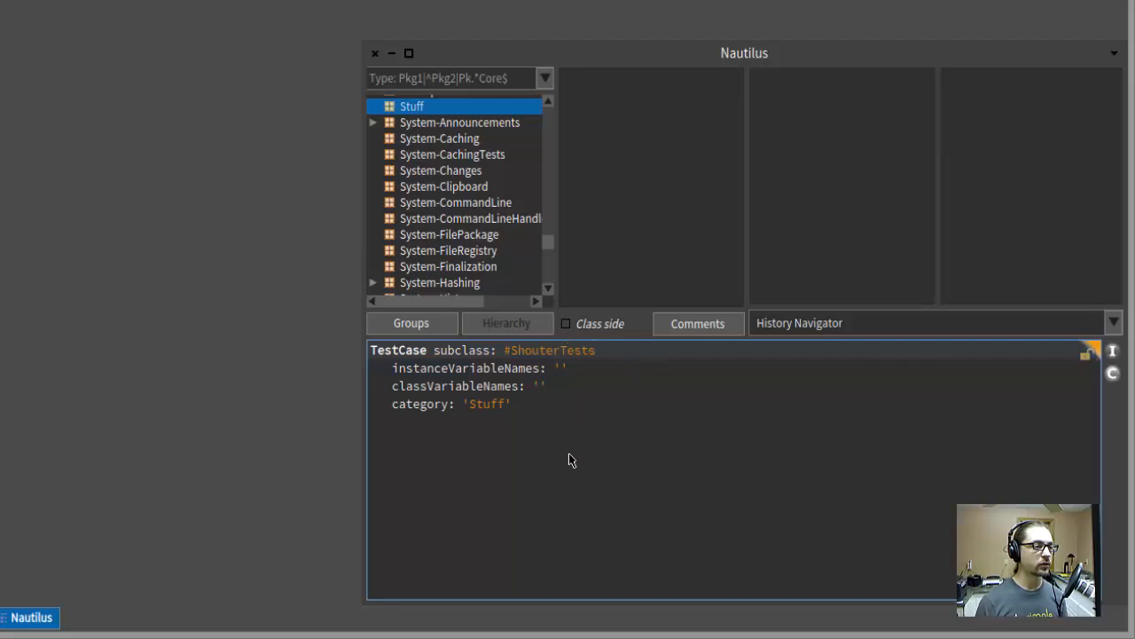
left_click(594, 350)
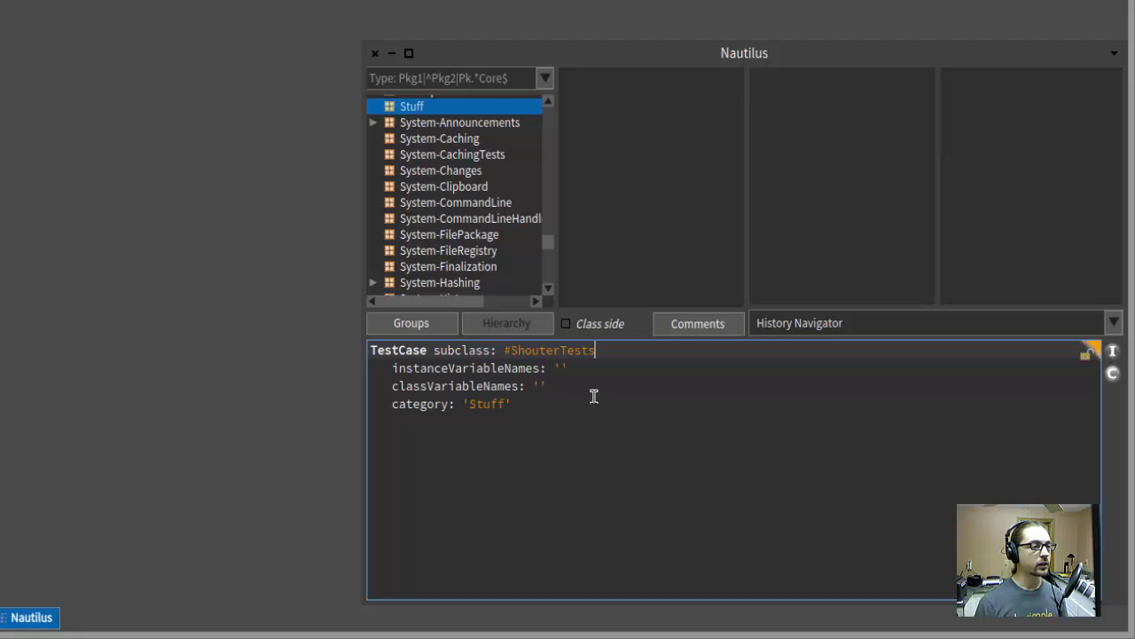
left_click(546, 385)
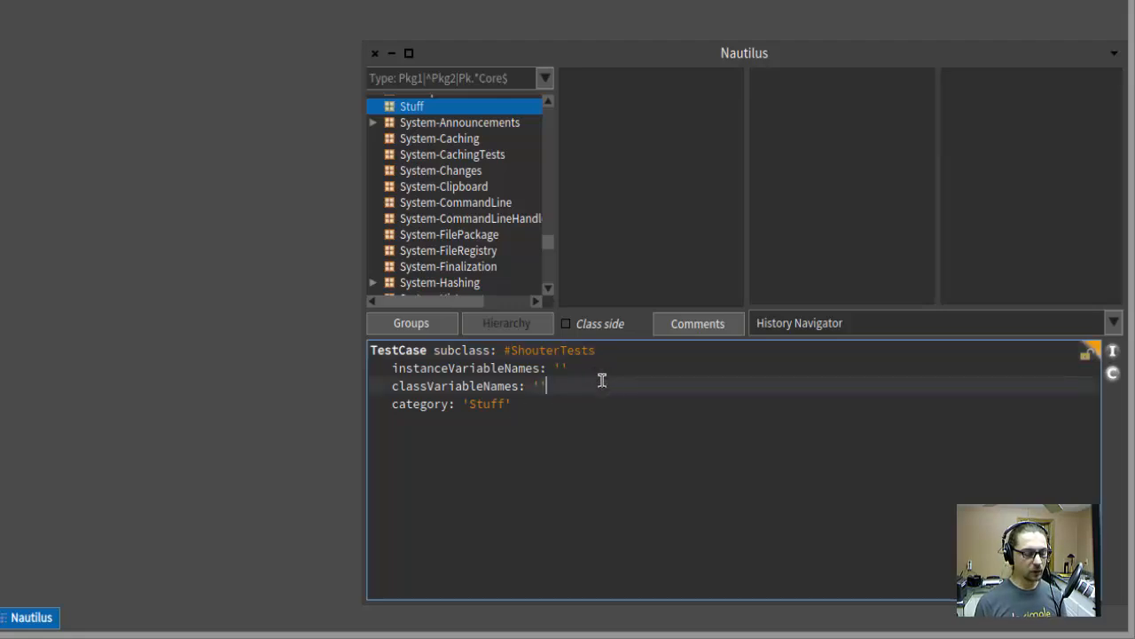
key("alt+s")
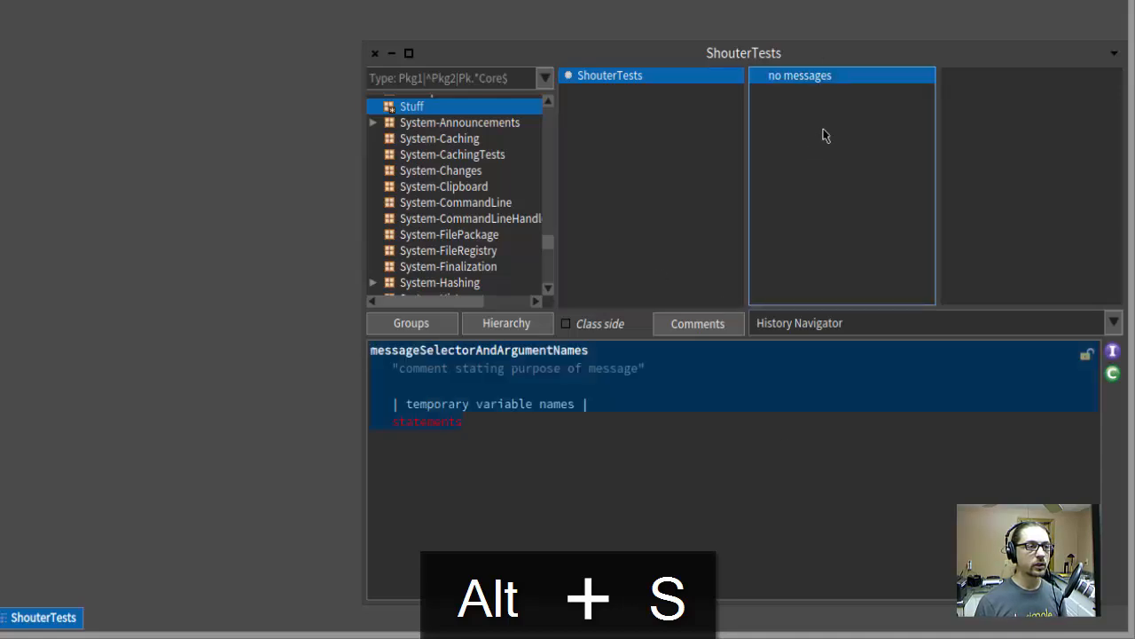
- Write a testShout method containing 'shouter := Shouter new.' and compile it
key("Alt+s")
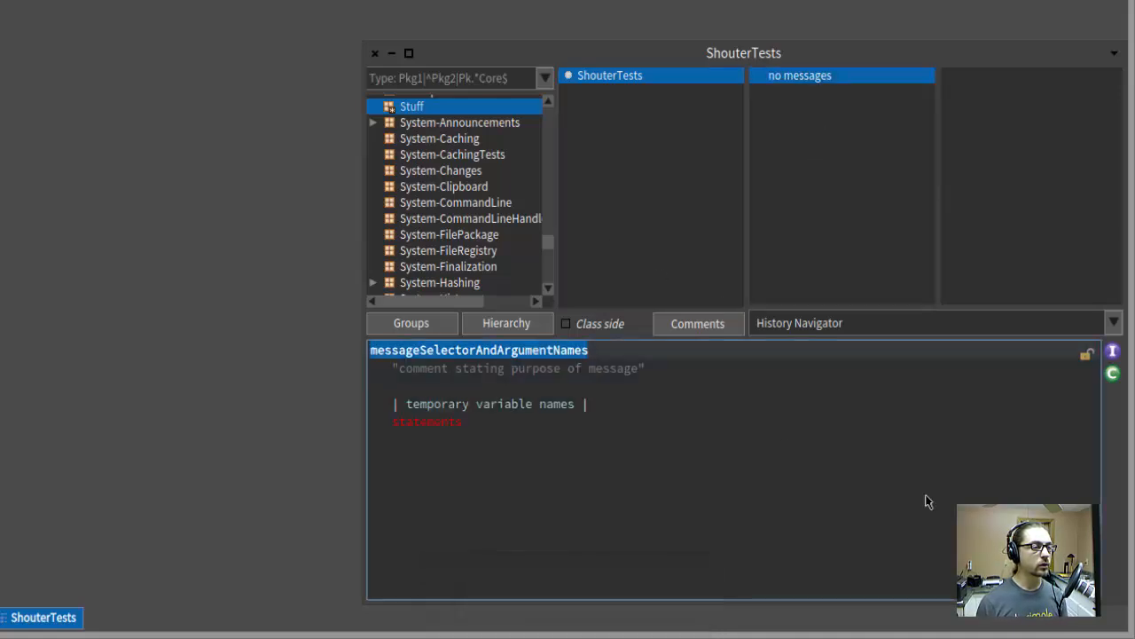
type("testSho")
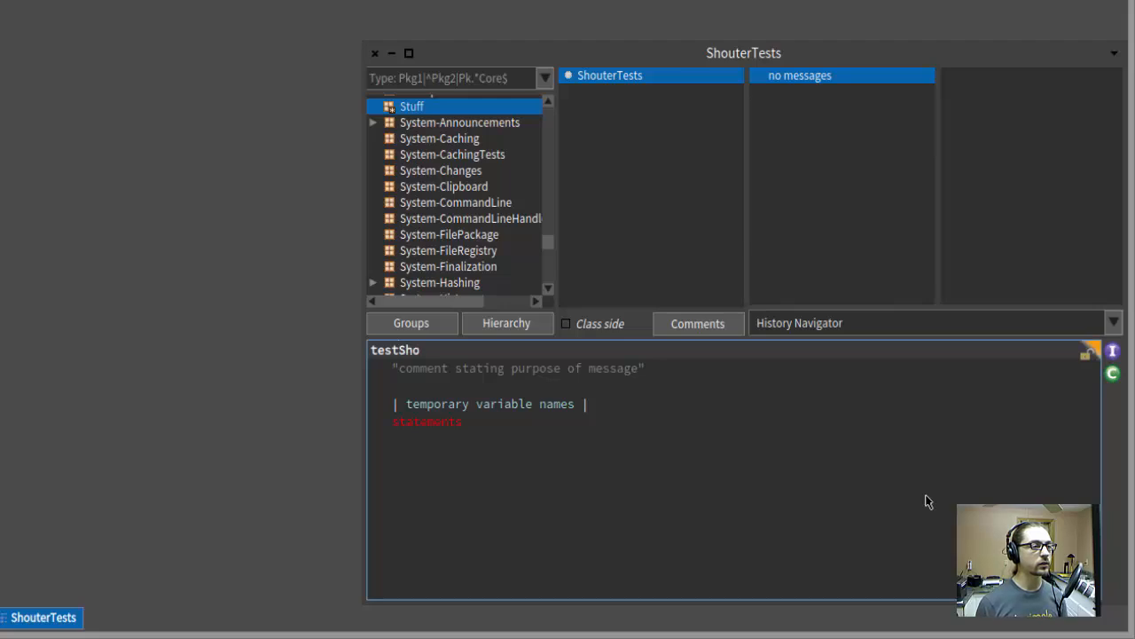
type("ut")
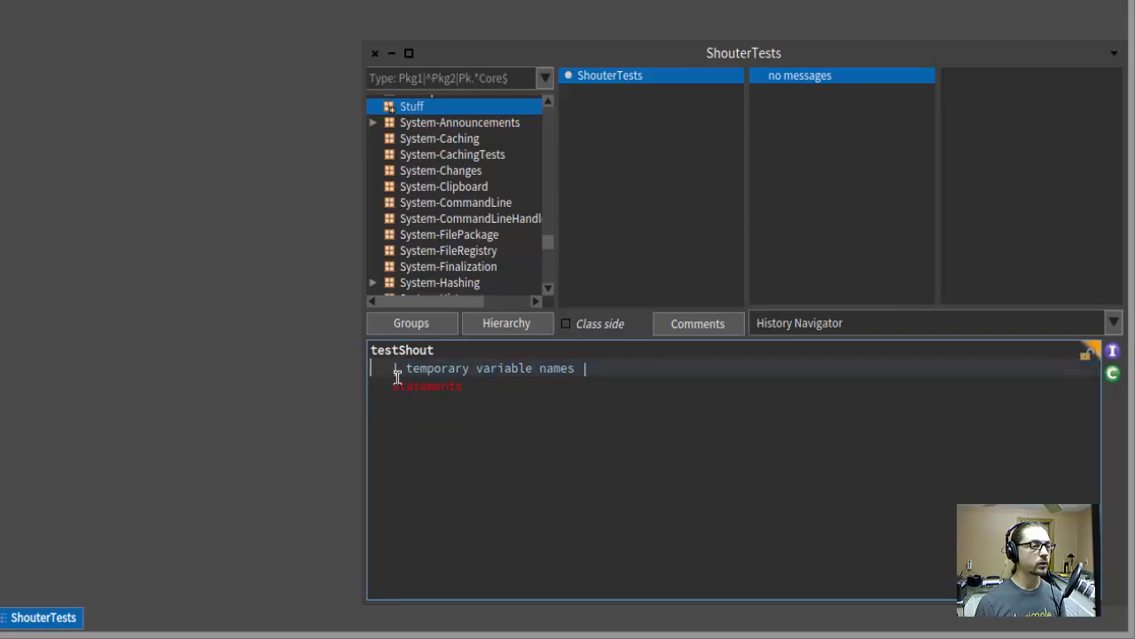
key("ctrl+a")
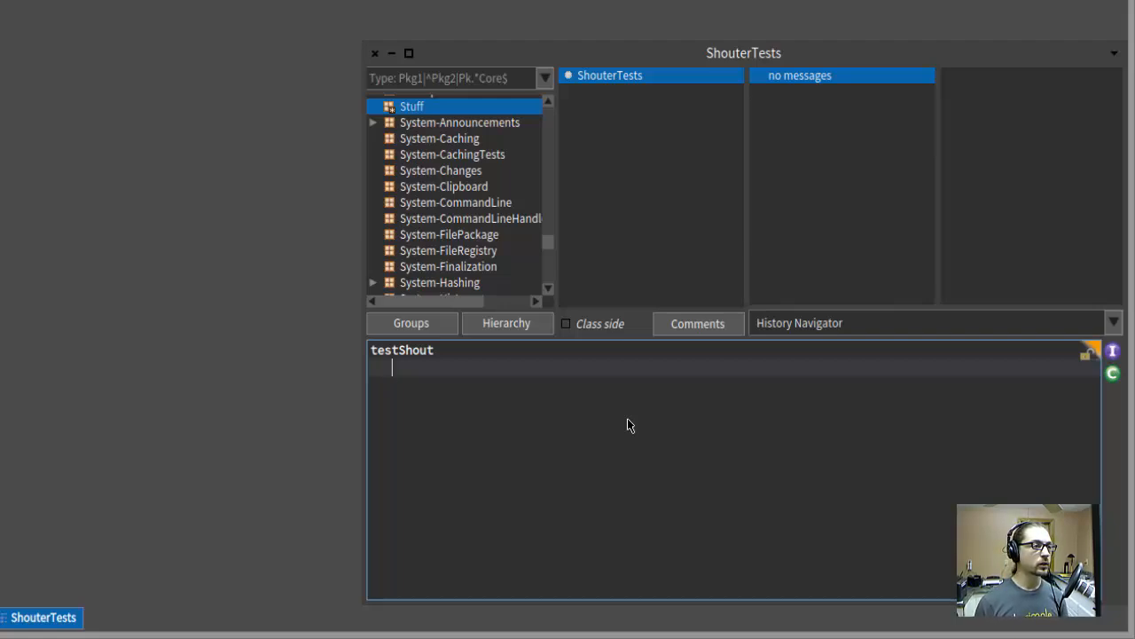
type("shouter :=")
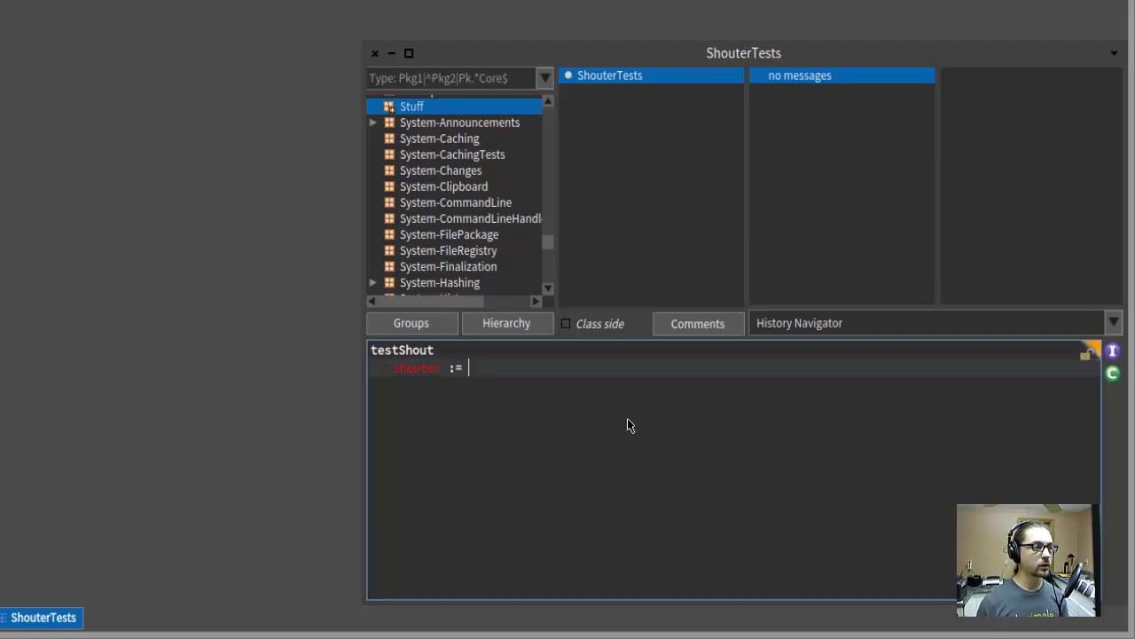
type("Shouter")
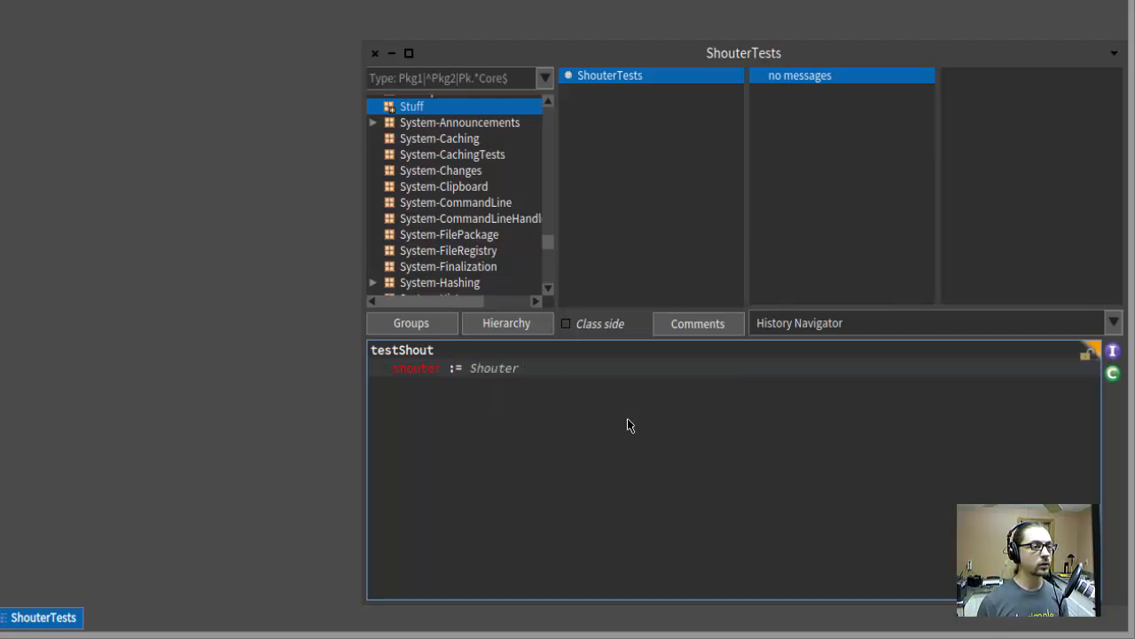
type("new.")
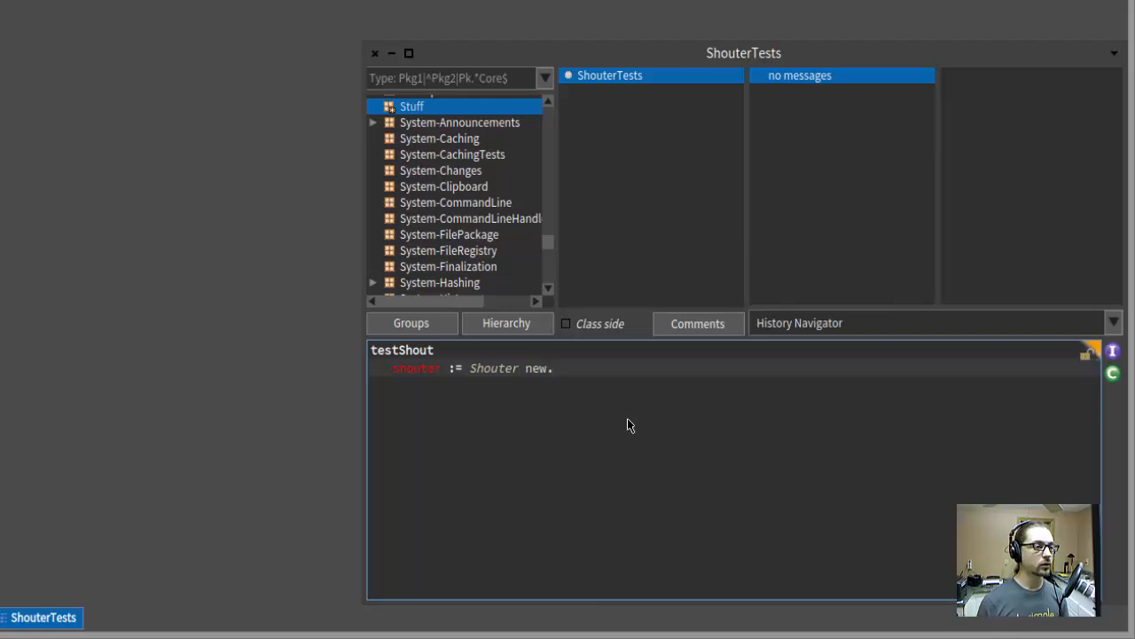
left_click(552, 368)
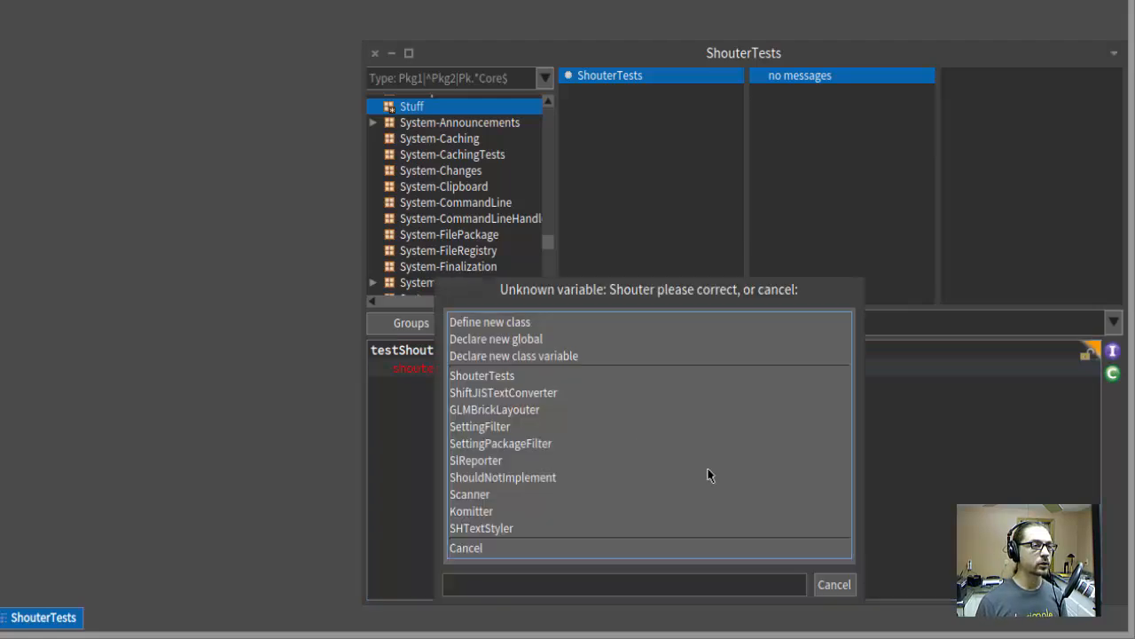
mouse_move(533, 390)
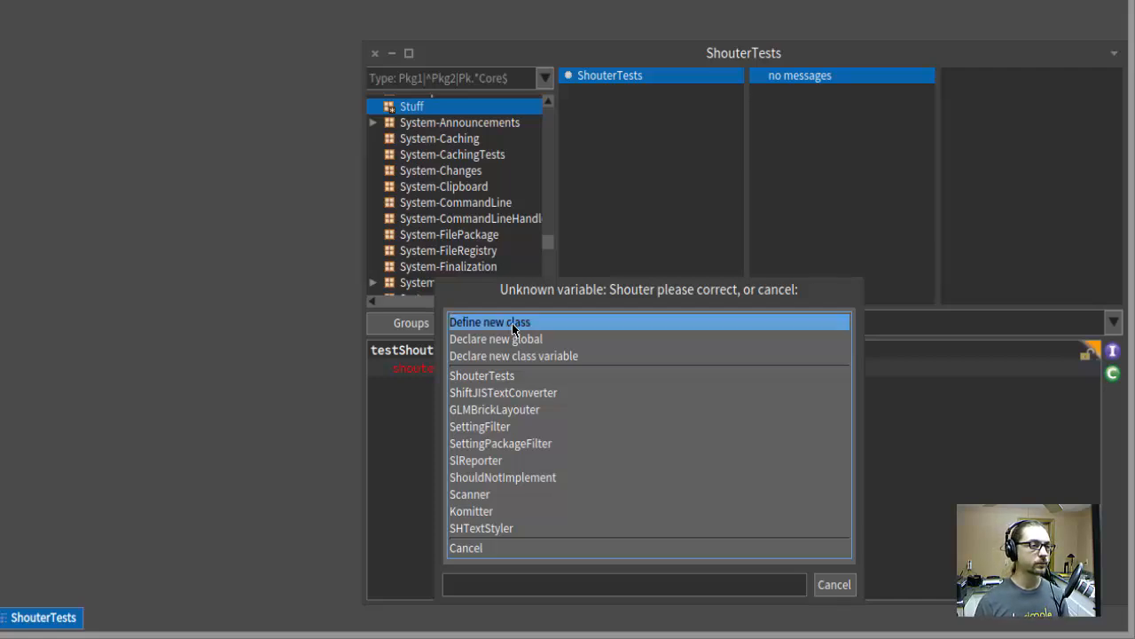
- Define Shouter as a new class and declare shouter as a temporary variable in testShout
left_click(489, 321)
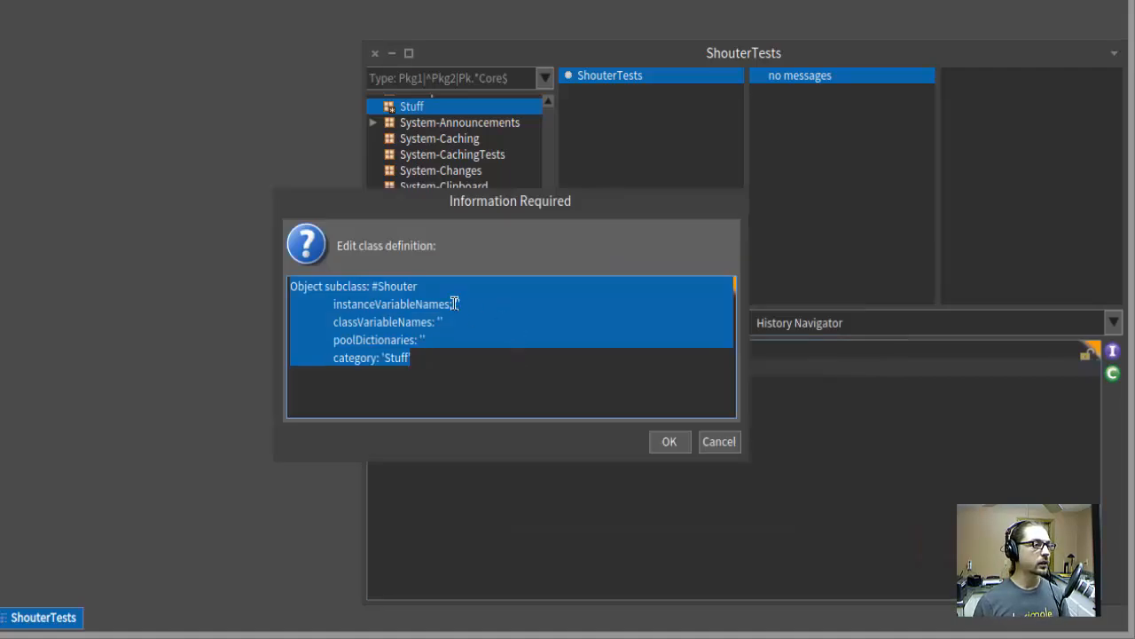
left_click(459, 296)
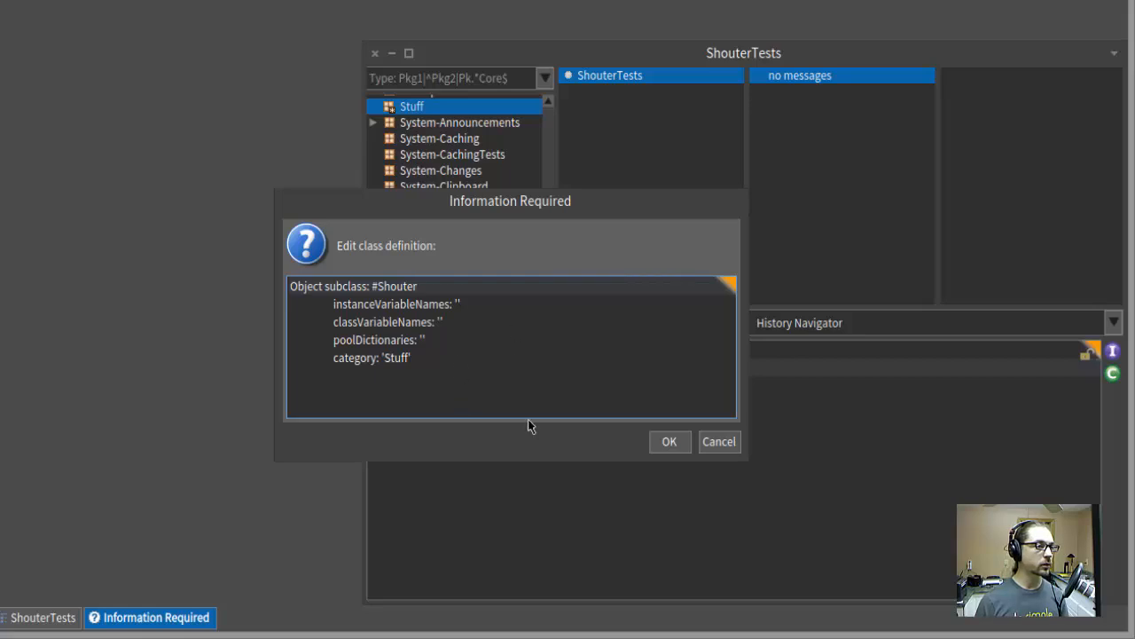
mouse_move(454, 481)
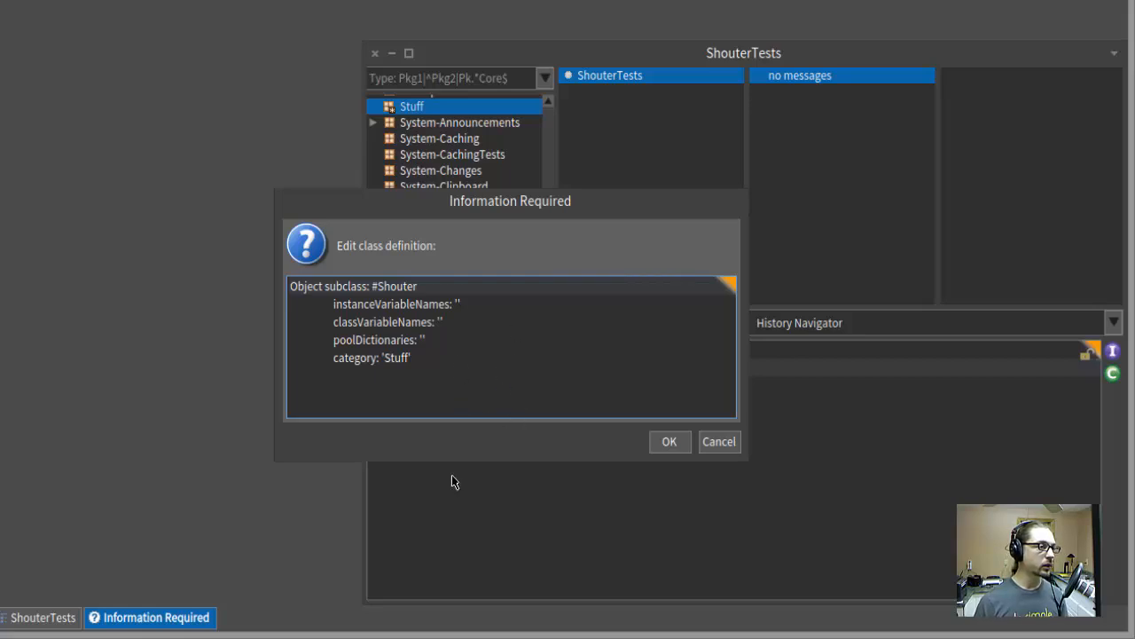
left_click(670, 441)
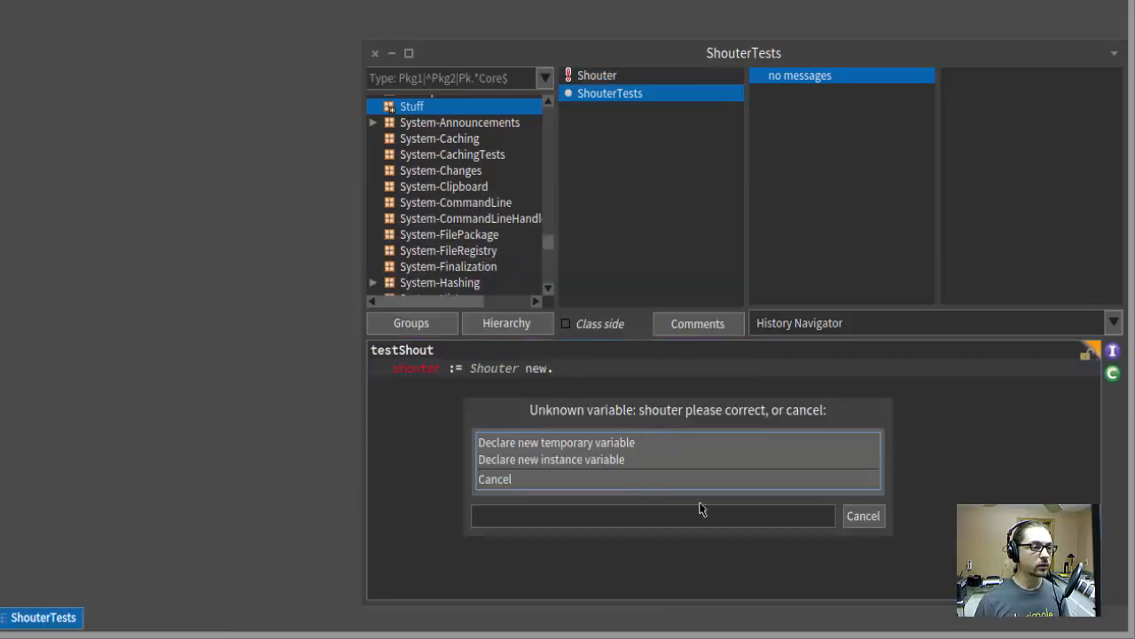
mouse_move(610, 481)
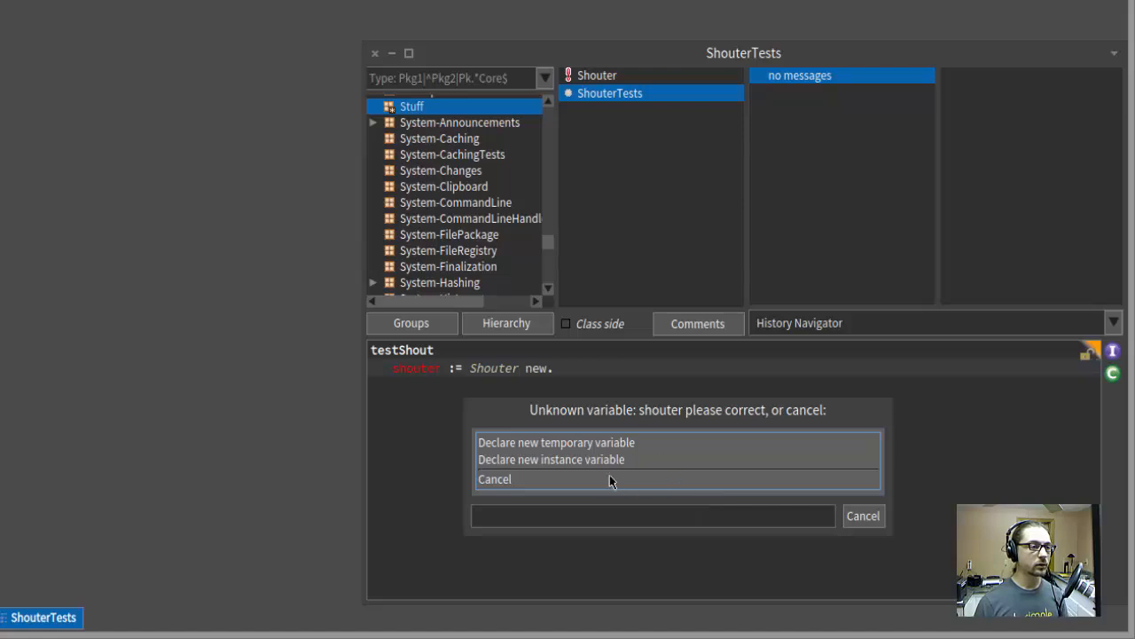
mouse_move(596, 440)
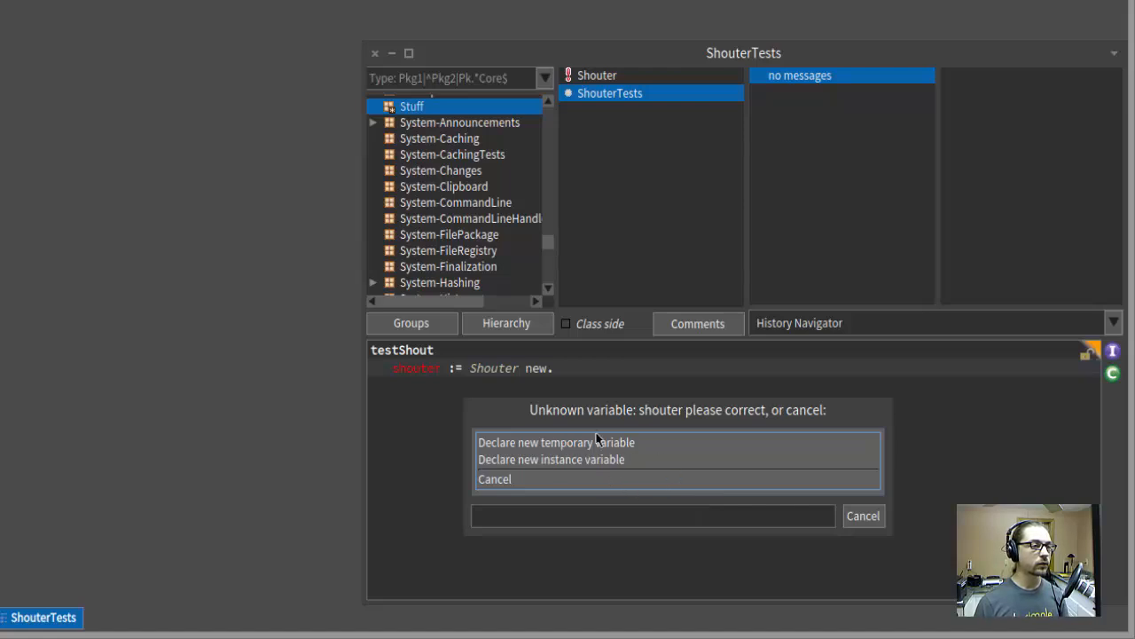
left_click(557, 441)
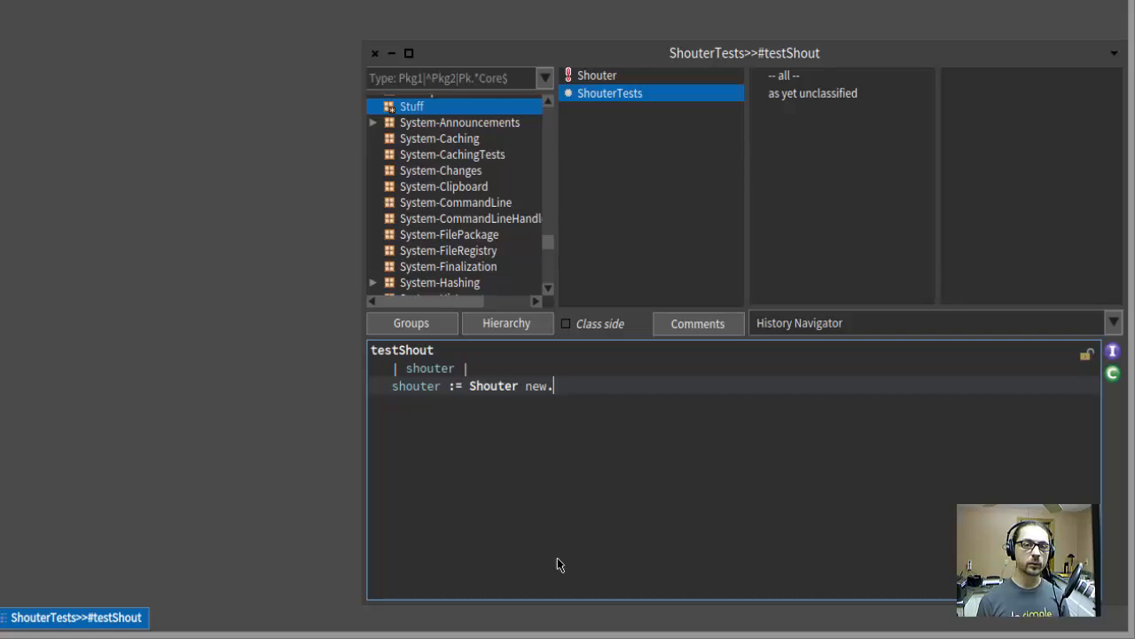
- Re-save testShout, then filter Test Runner by 'sh' and run the ShouterTests suite
key("Alt+s")
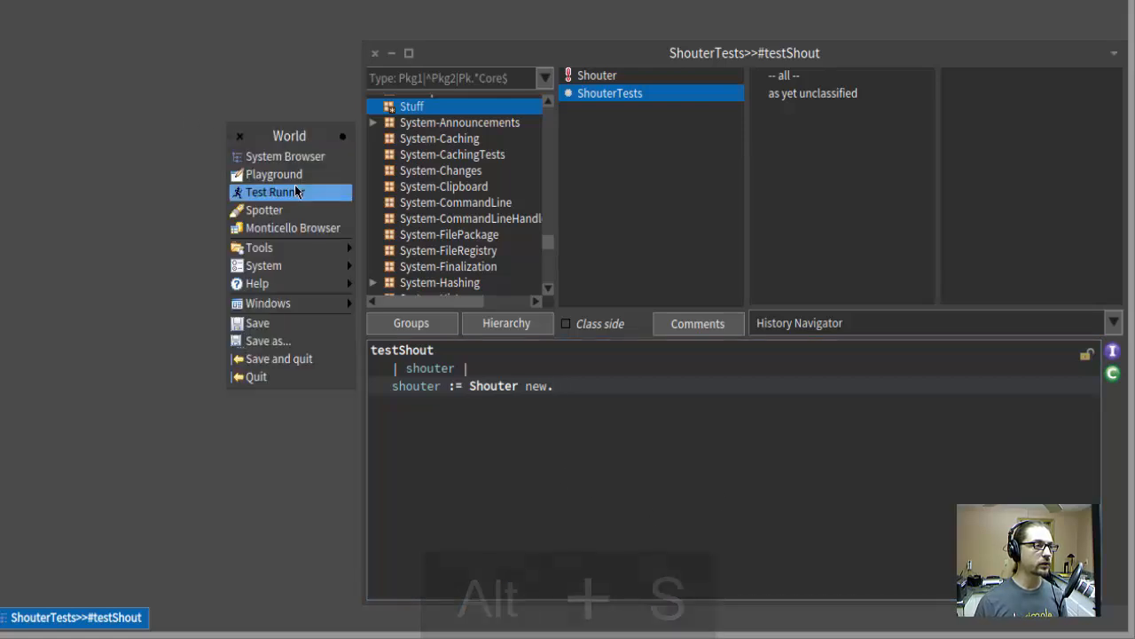
left_click(274, 192)
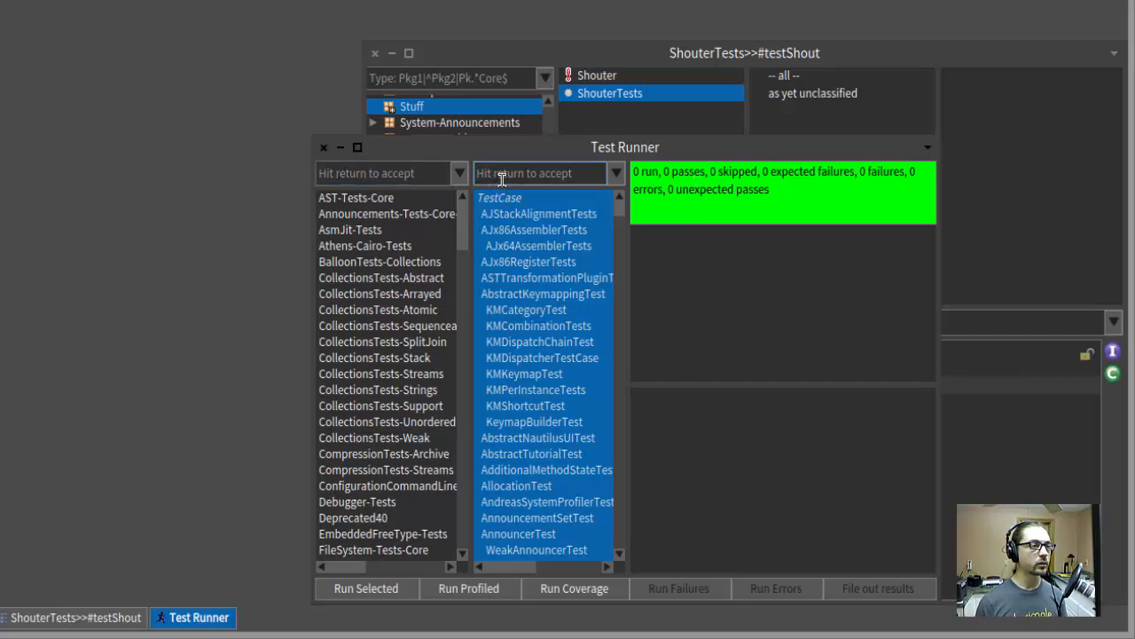
type("shouter")
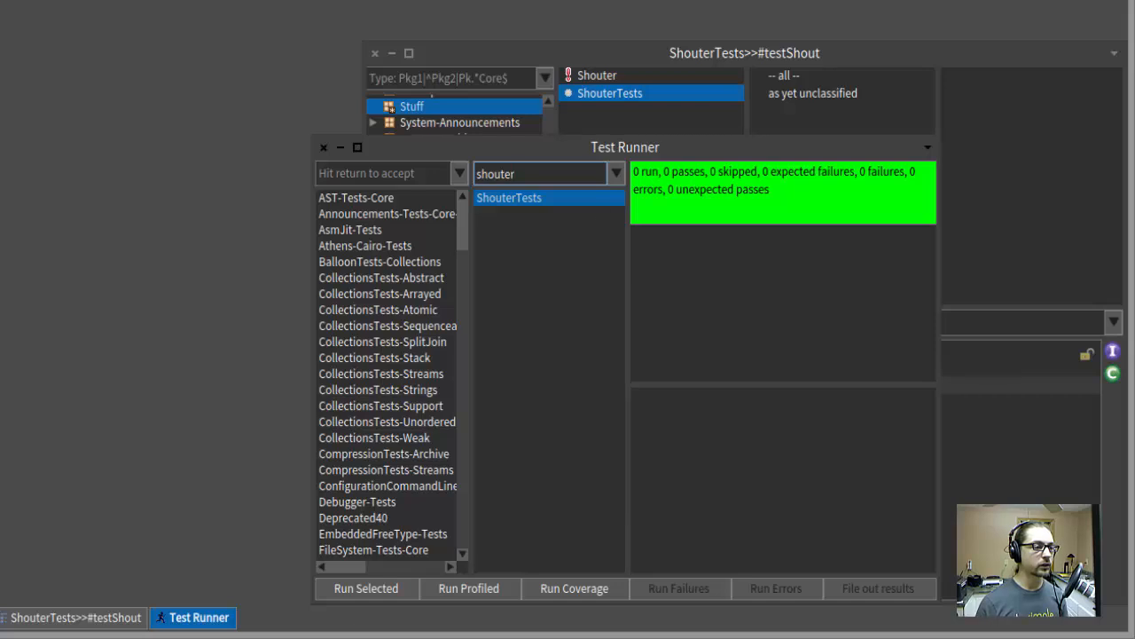
left_click(365, 588)
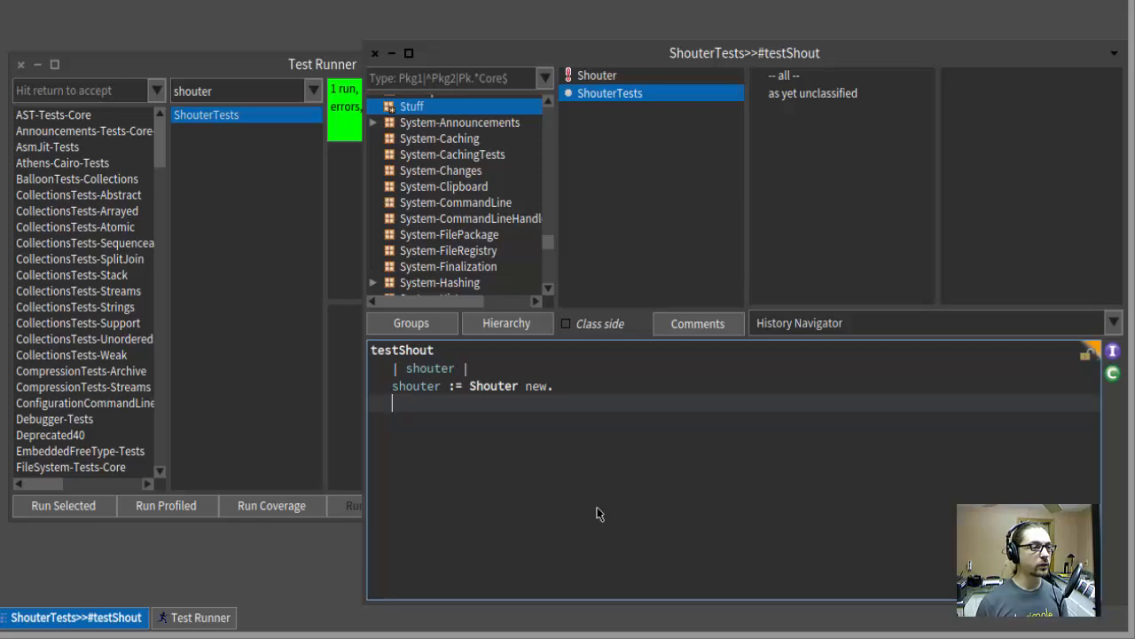
- Add shouter shout: 'hello world'. to testShout, fix the syntax error and save
type("shouter shout 'hello")
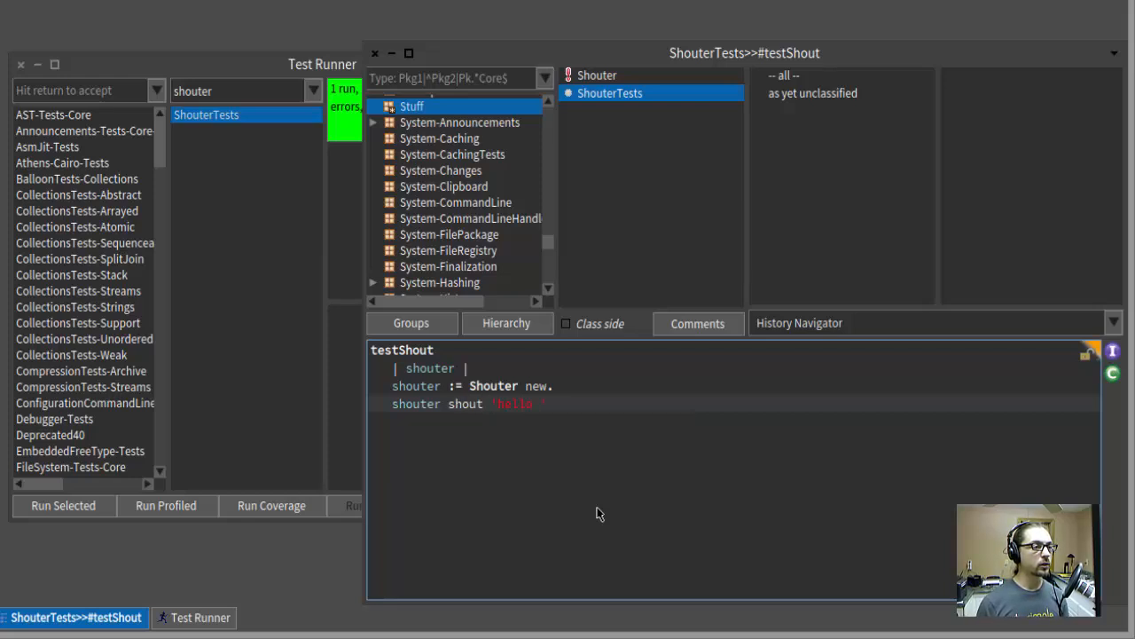
type("world")
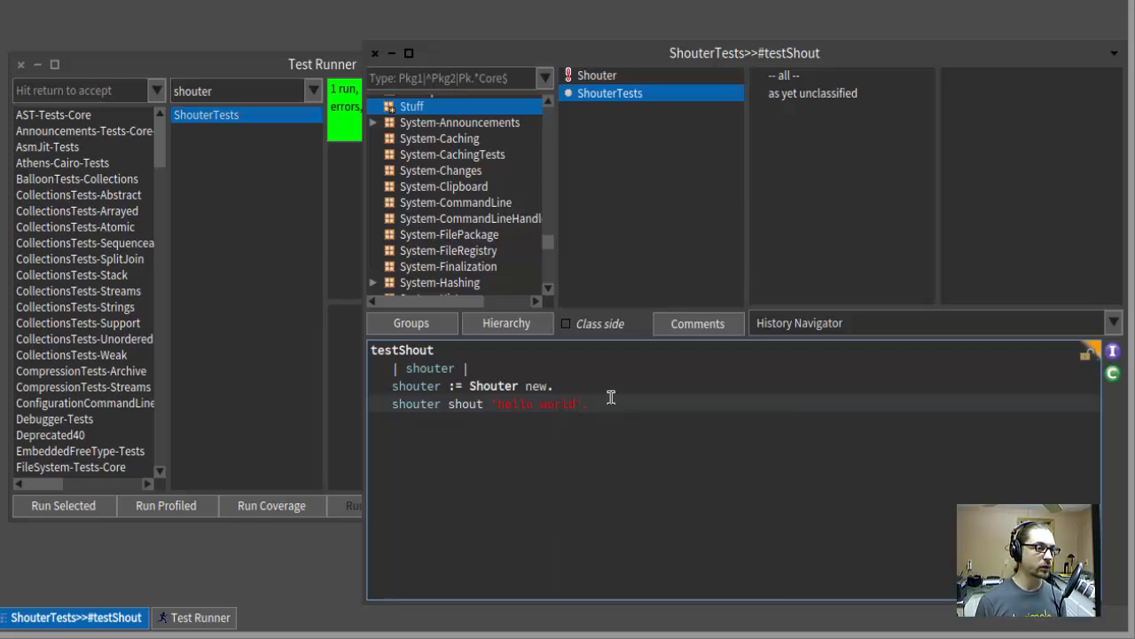
key("Alt+s")
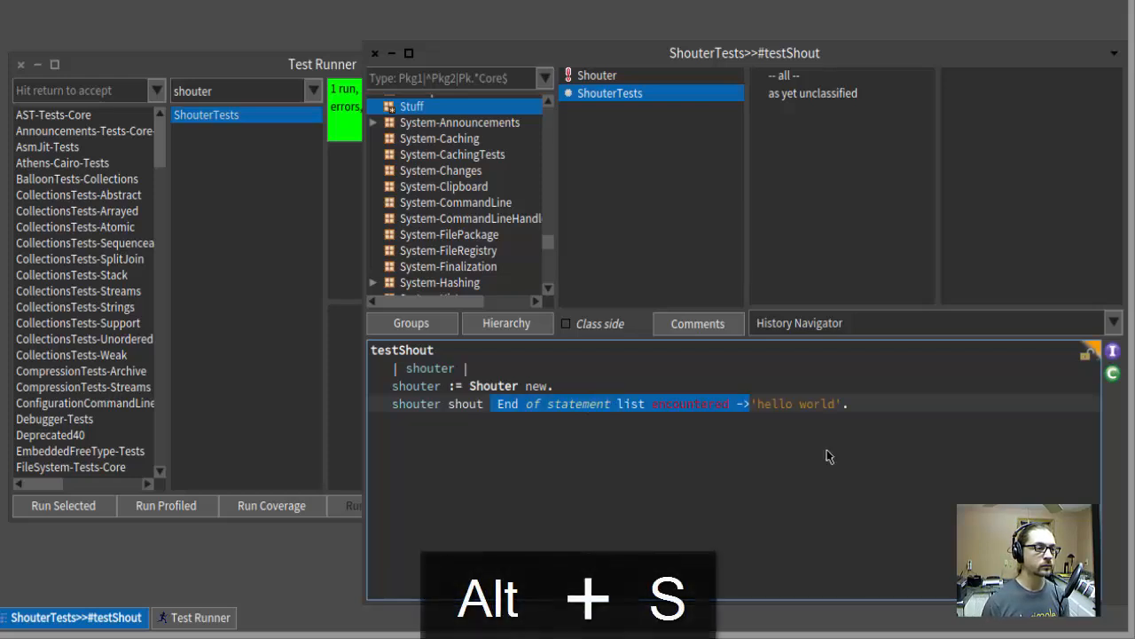
key("alt+s")
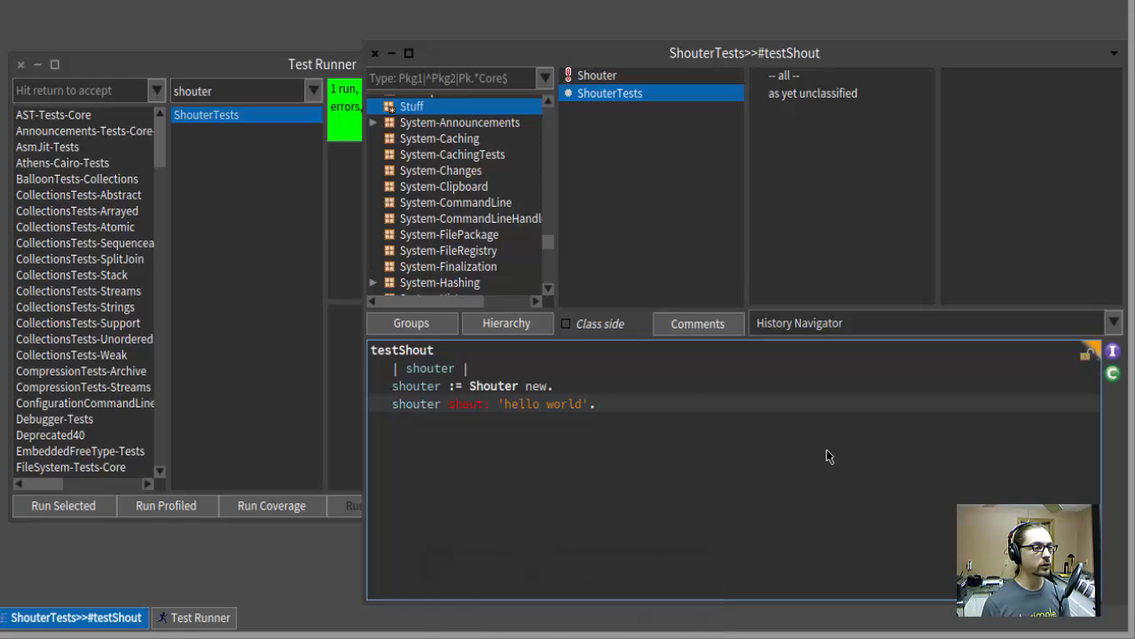
key("Alt+s")
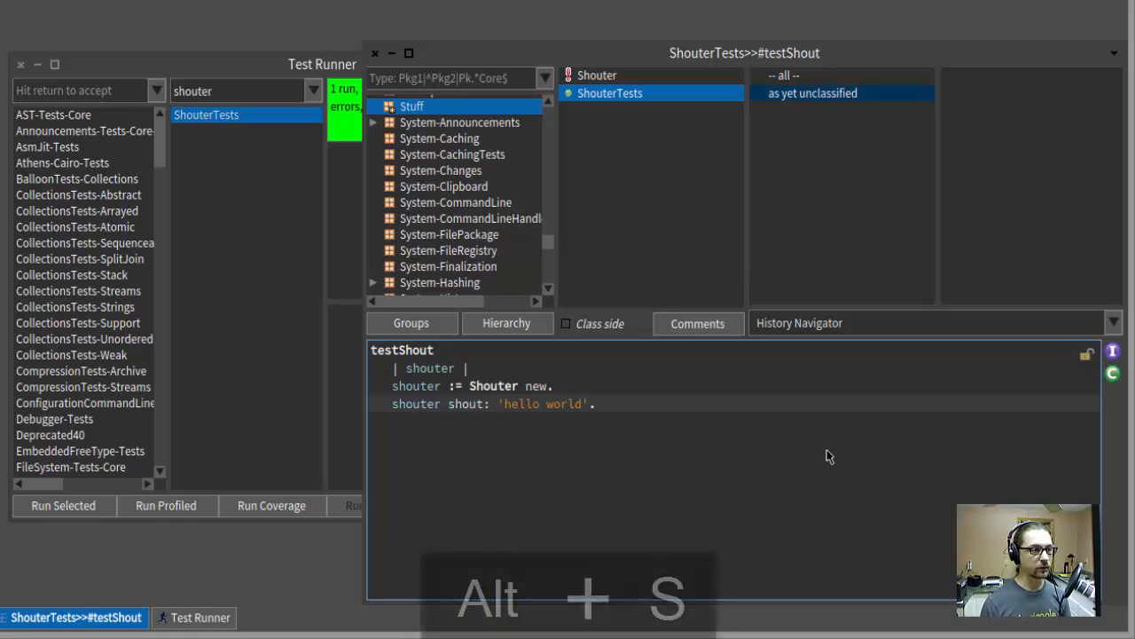
key("alt+s")
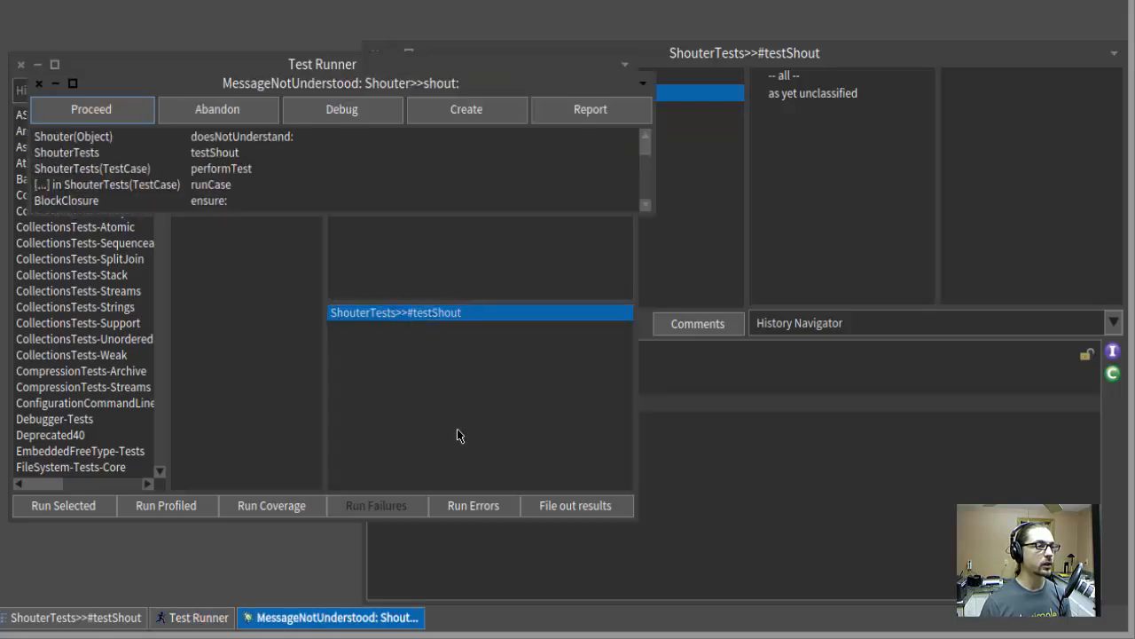
mouse_move(373, 87)
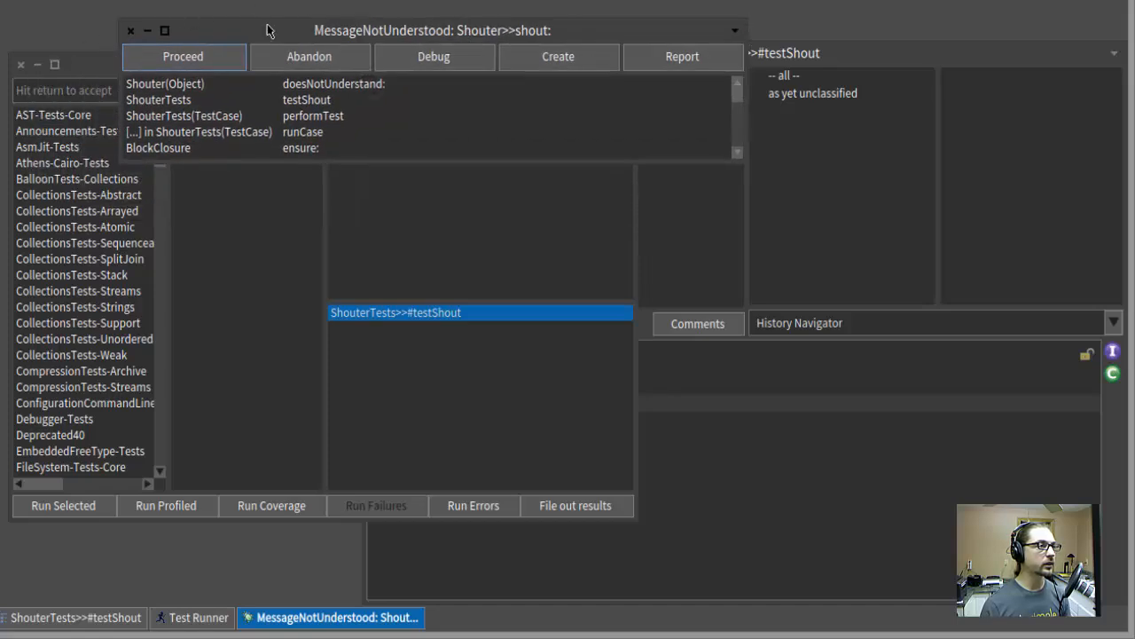
mouse_move(202, 103)
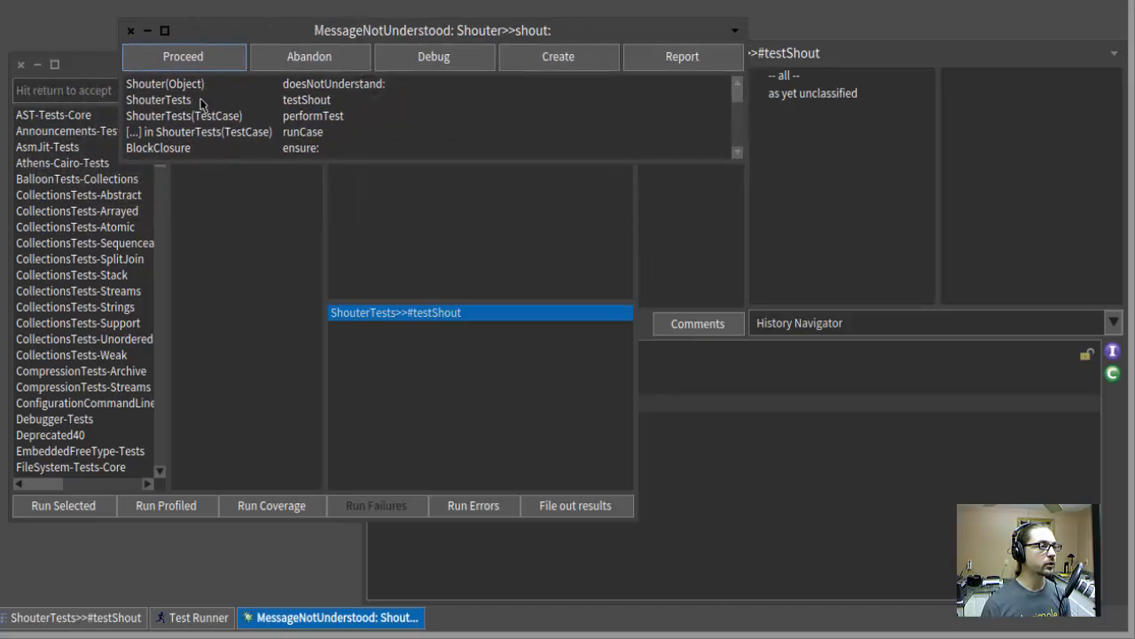
- Debug the shout: failure and create the missing shout: method in Shouter from the testShout frame
left_click(433, 56)
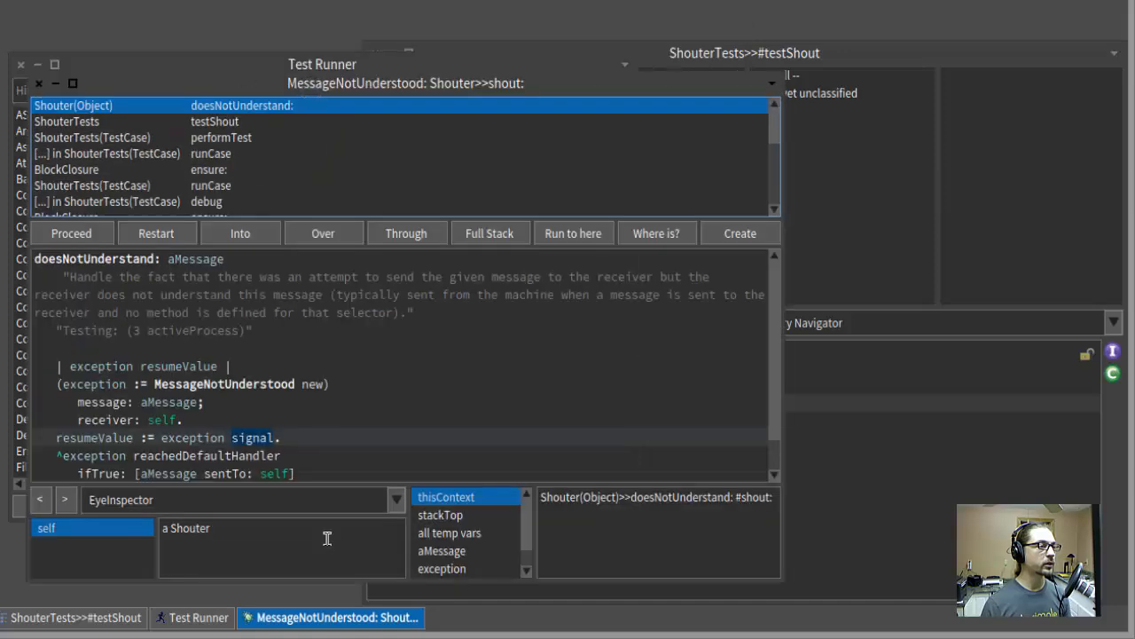
mouse_move(320, 244)
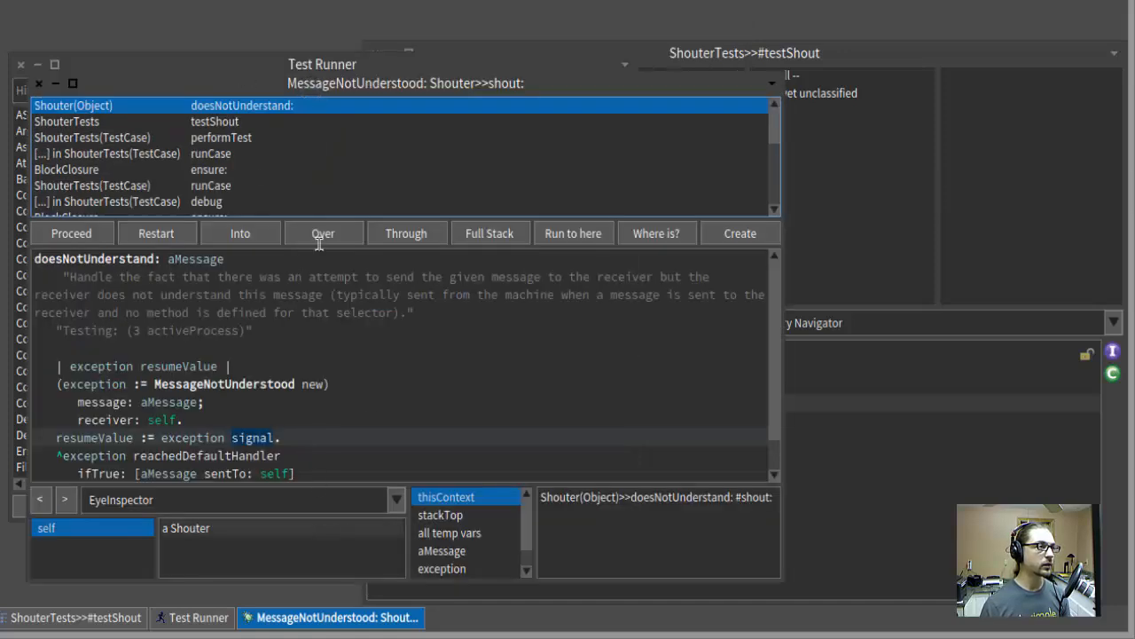
mouse_move(279, 109)
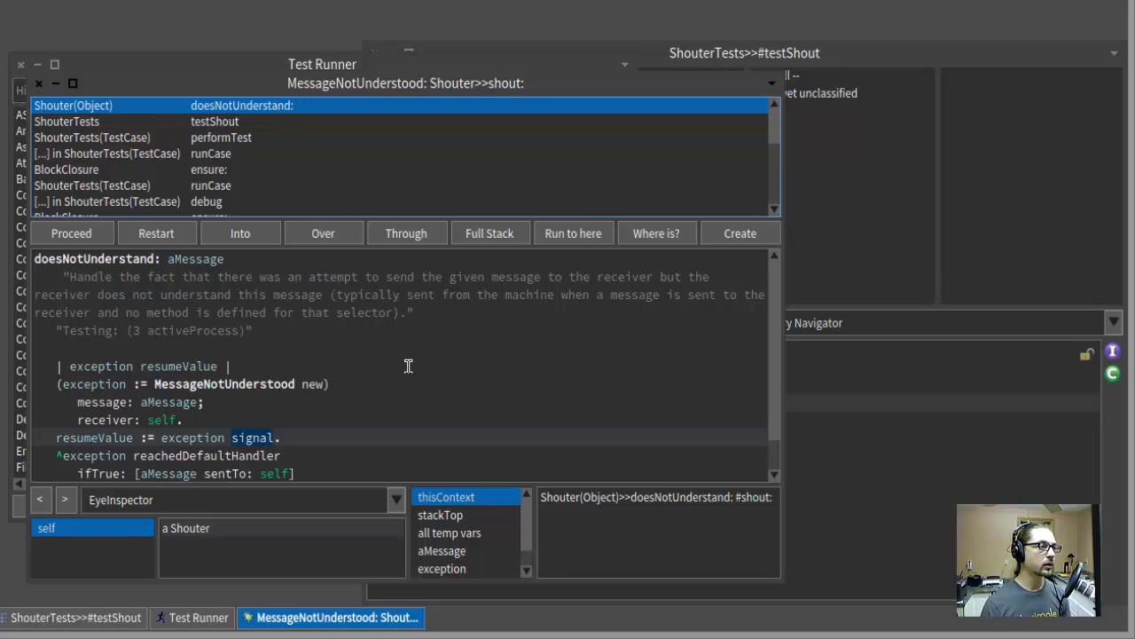
left_click(213, 122)
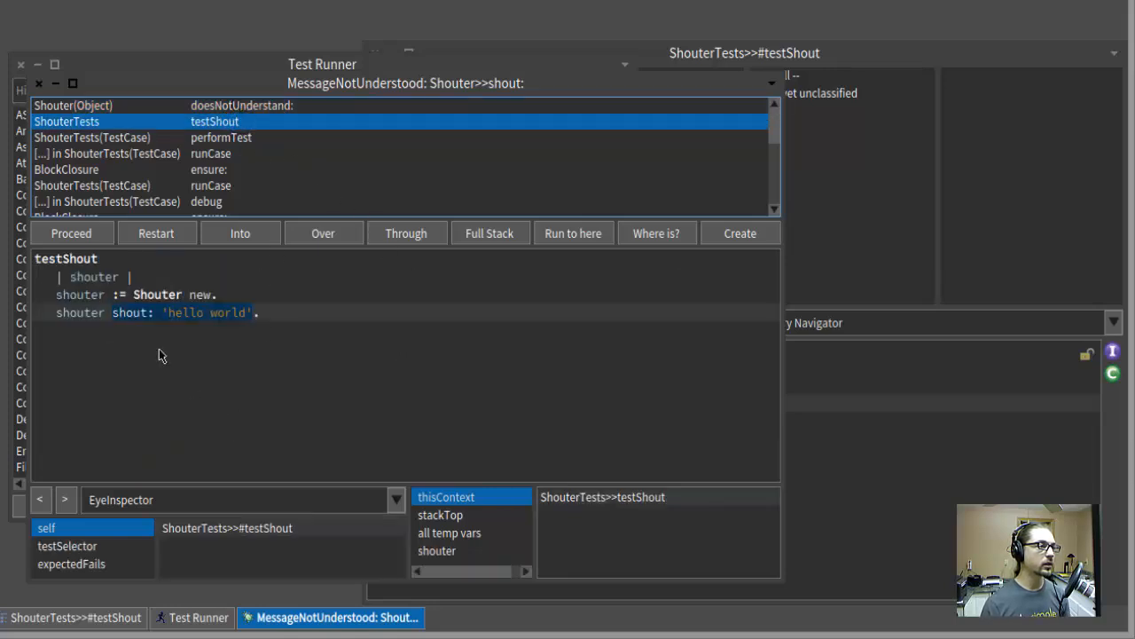
mouse_move(260, 362)
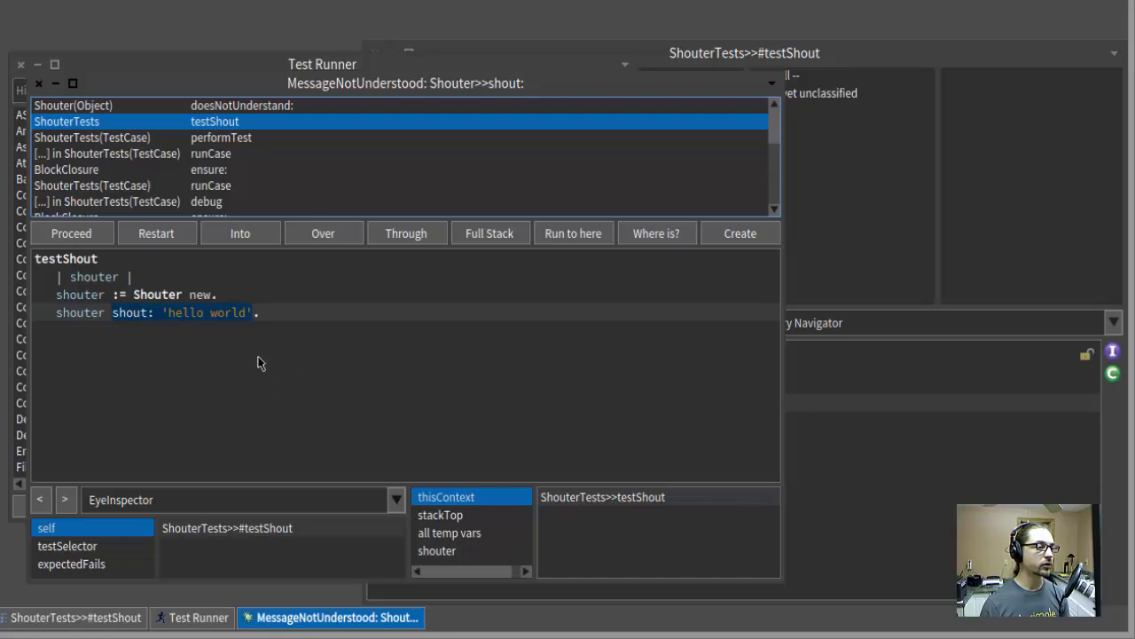
mouse_move(371, 263)
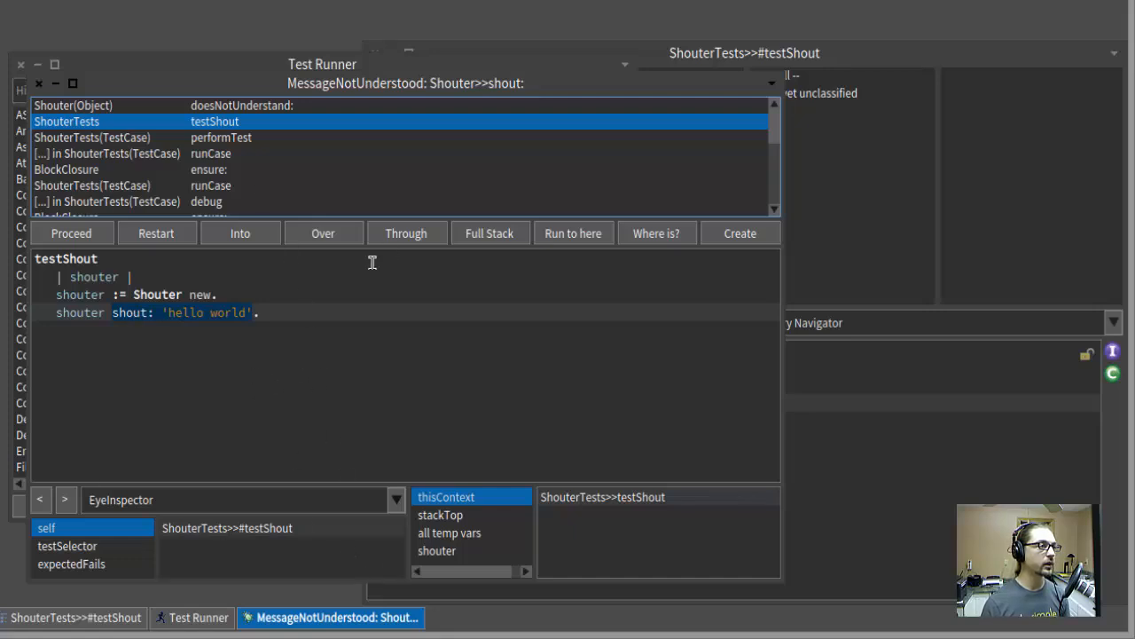
mouse_move(259, 233)
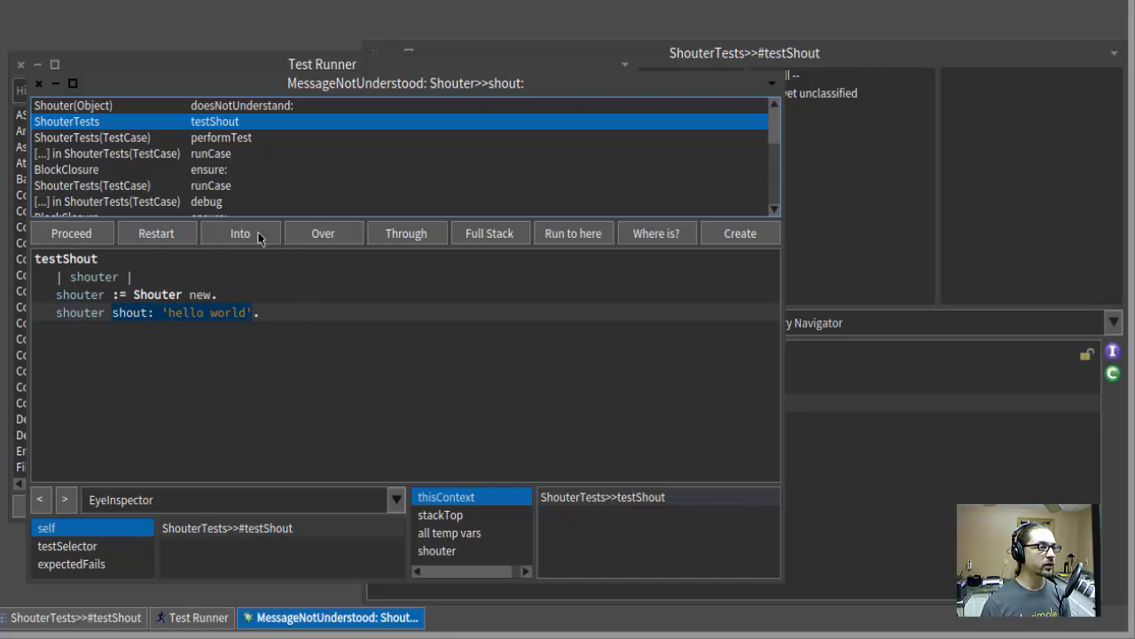
mouse_move(328, 245)
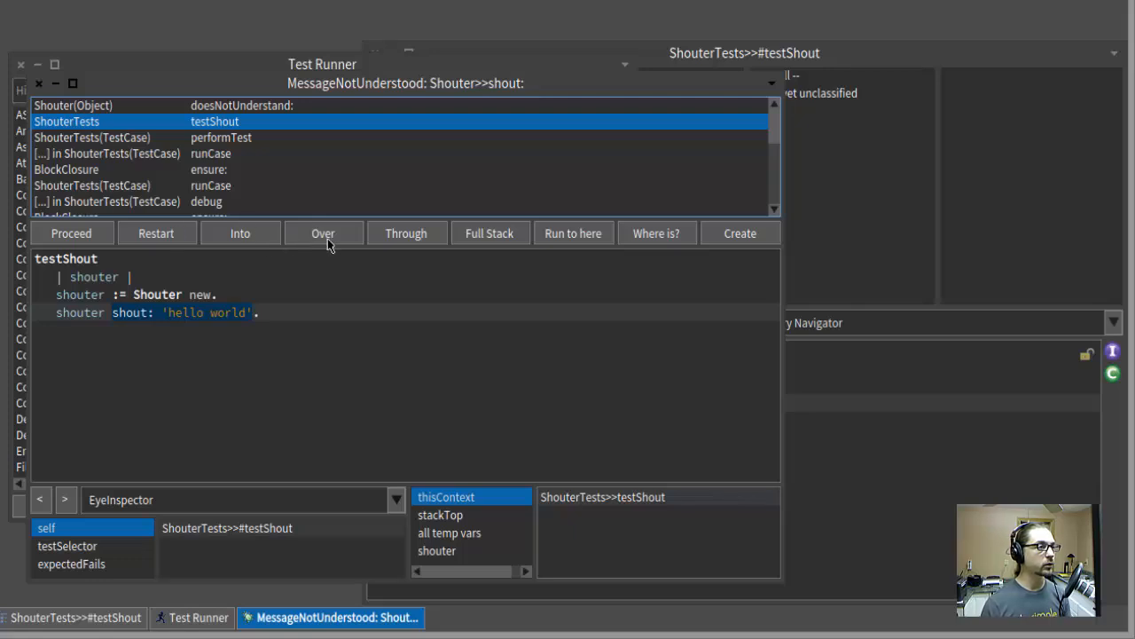
mouse_move(512, 241)
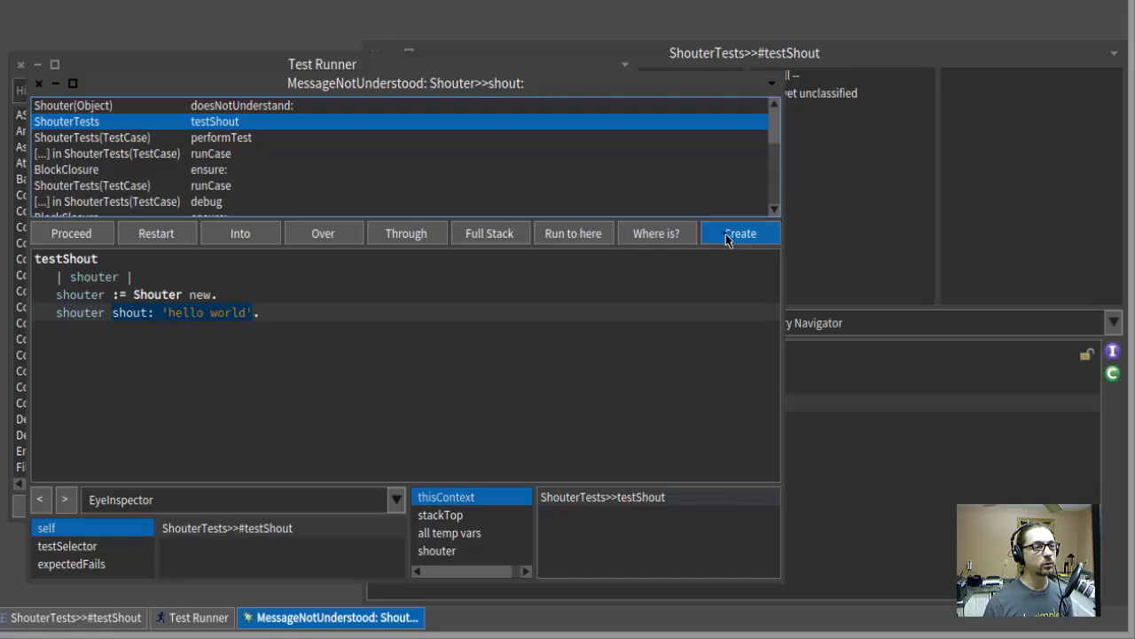
left_click(739, 233)
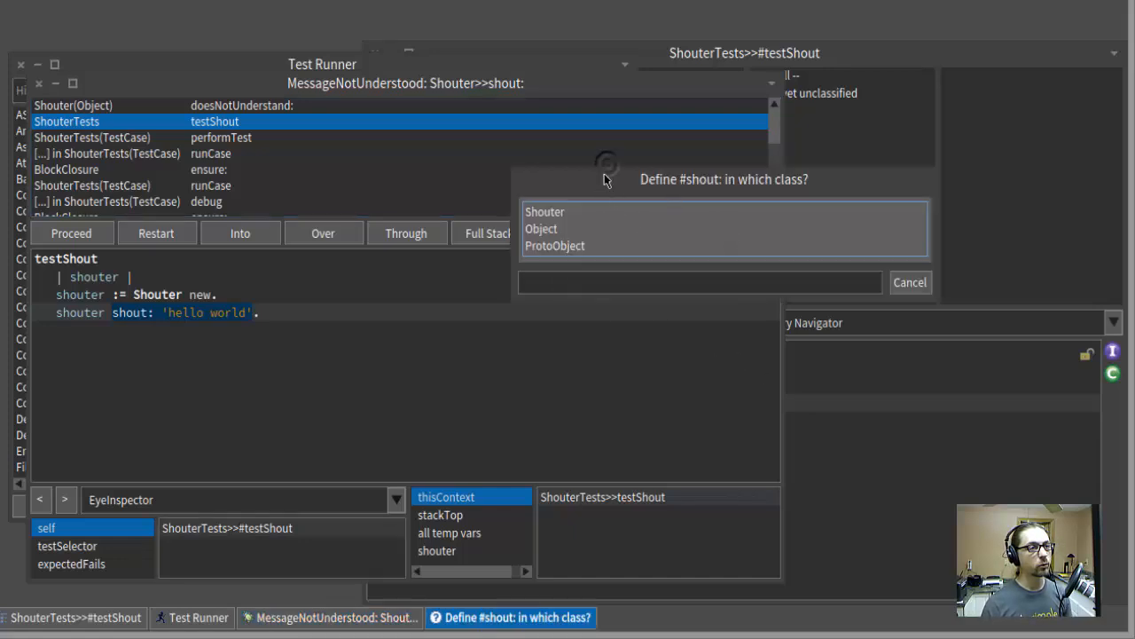
left_click(544, 211)
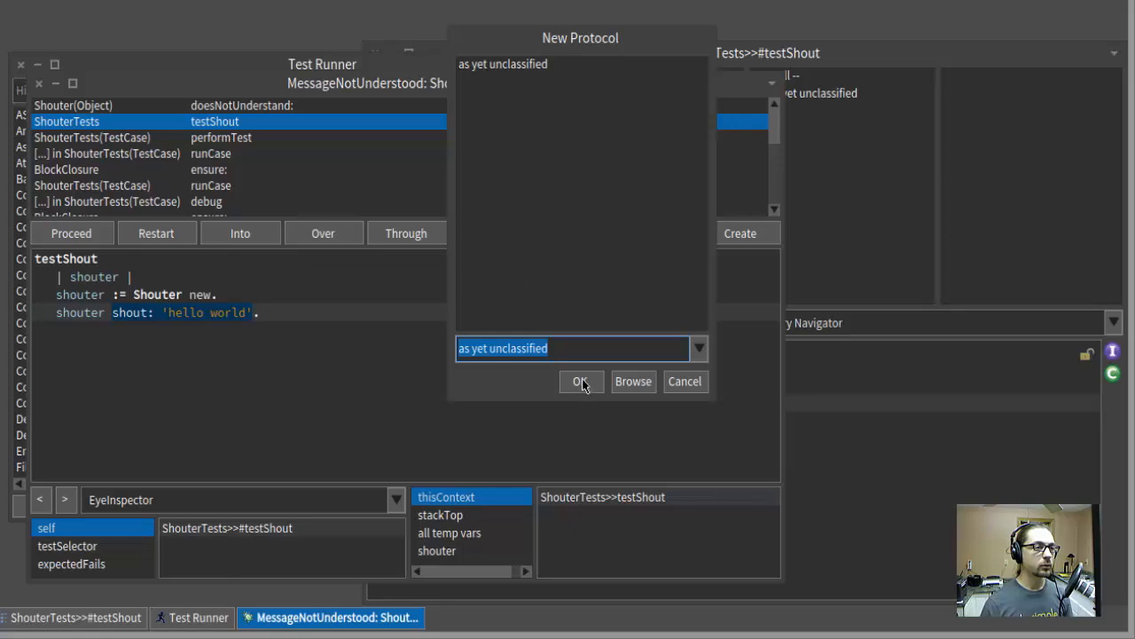
- File shout: under the default protocol with body ^ aString . and save it
left_click(581, 381)
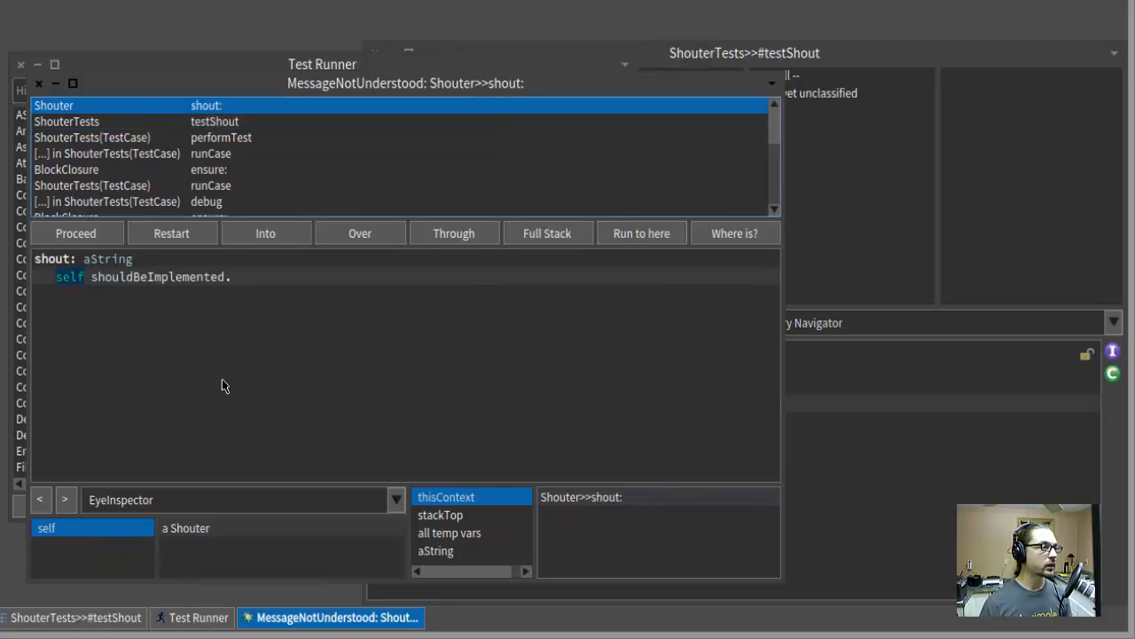
mouse_move(53, 268)
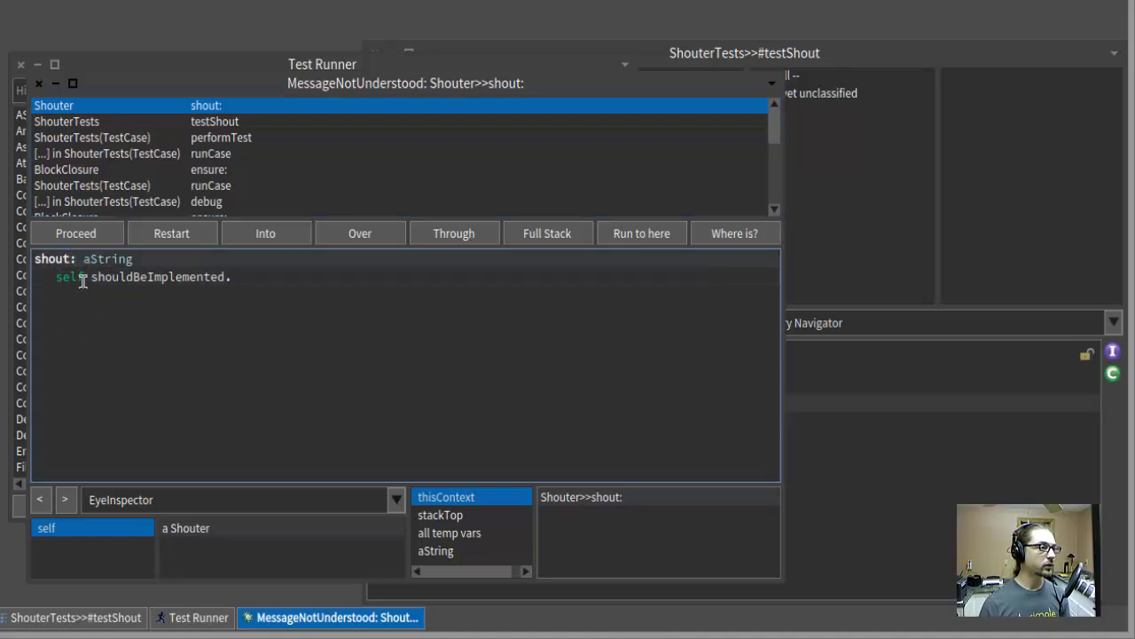
mouse_move(175, 276)
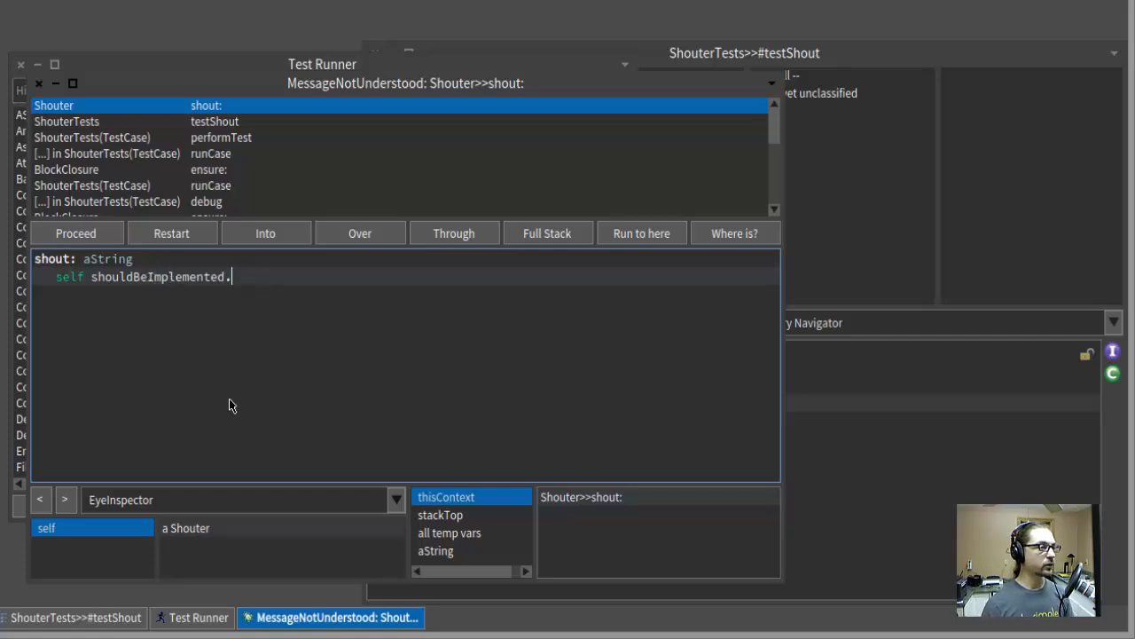
mouse_move(67, 276)
type("^")
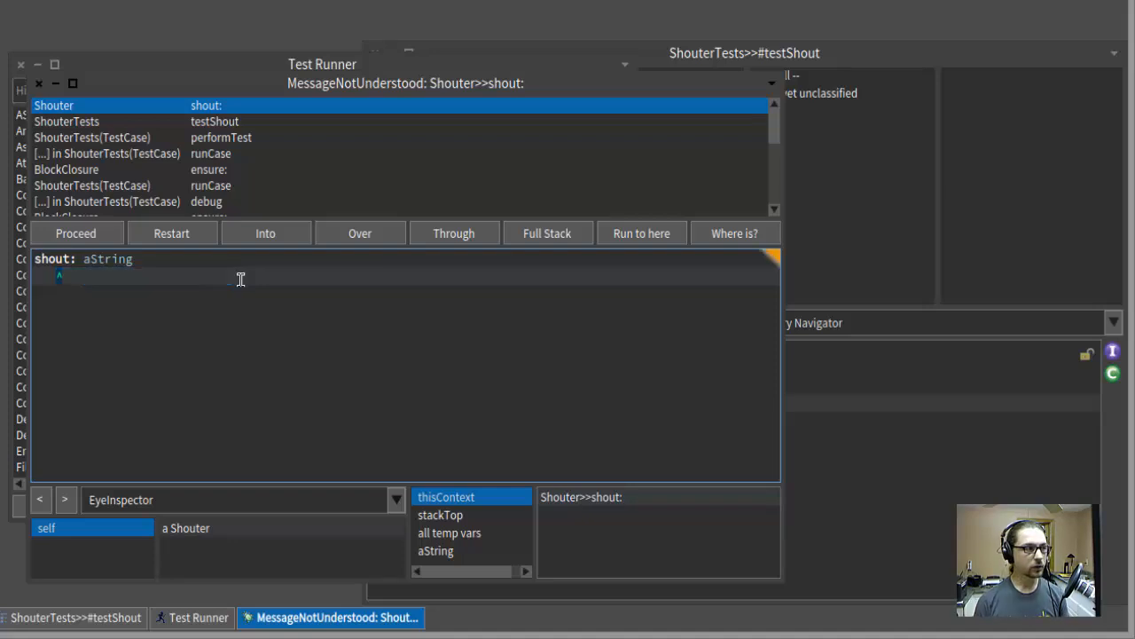
type("a")
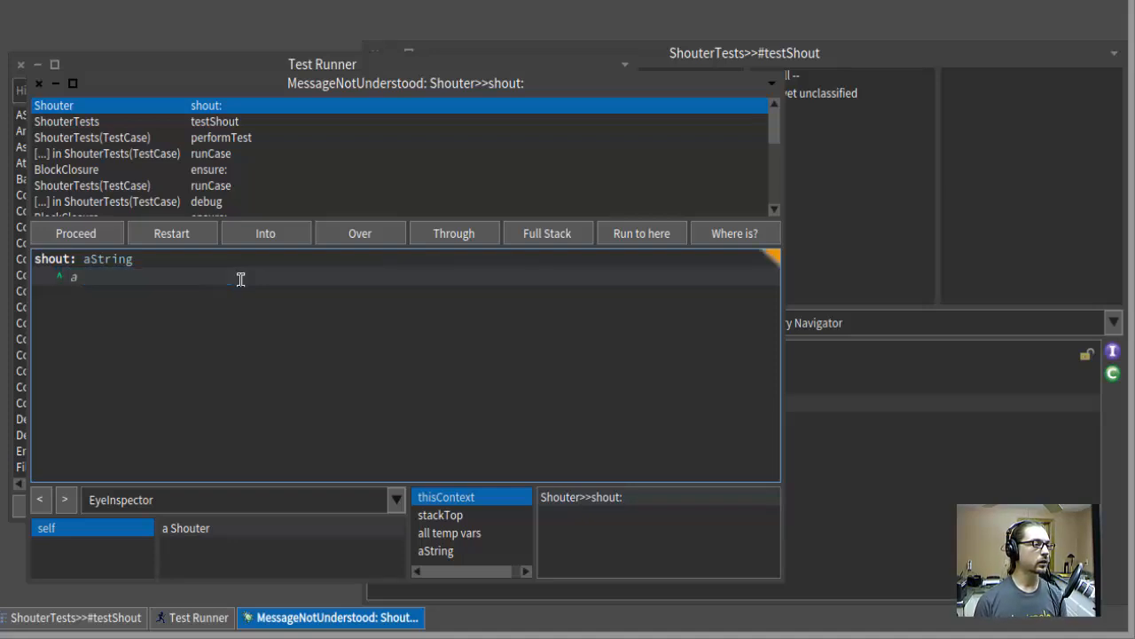
type("String .")
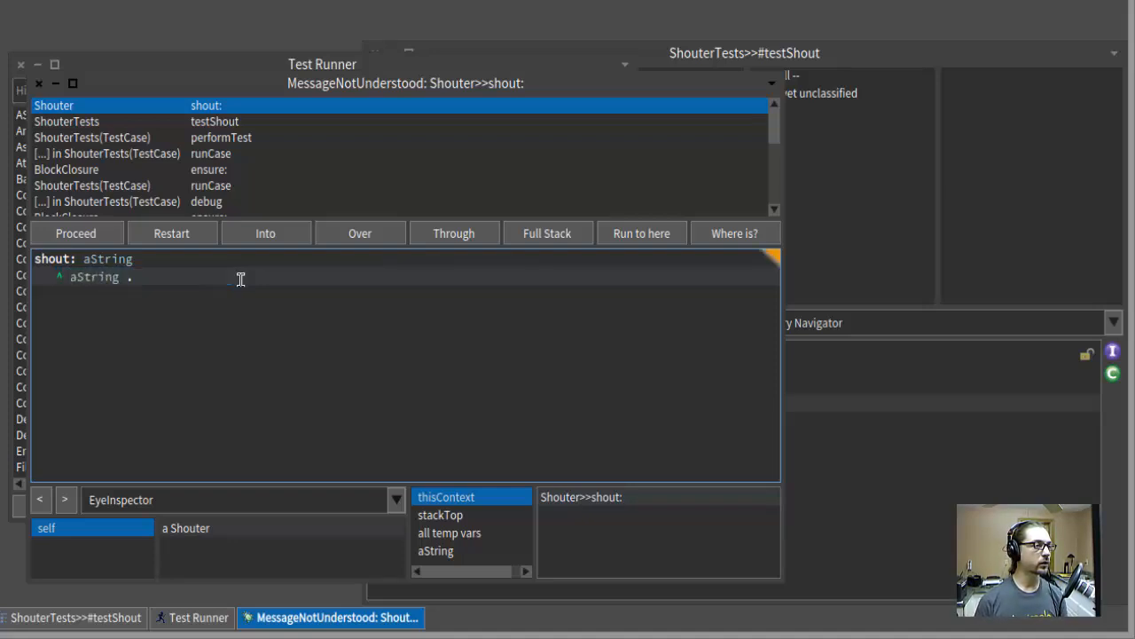
key("alt+s")
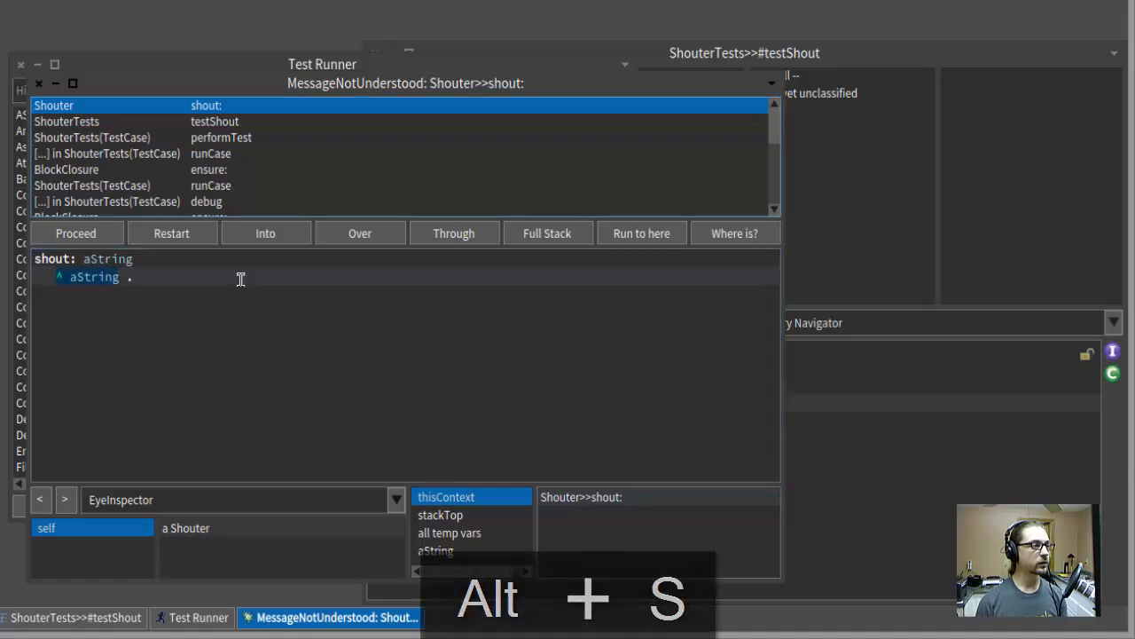
key("alt+s")
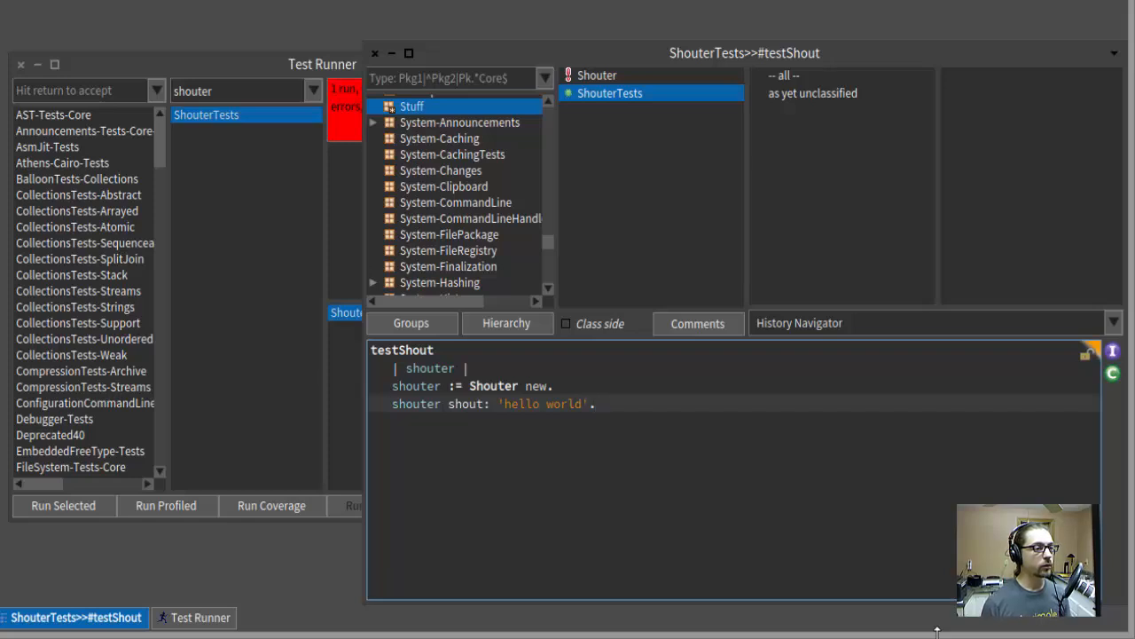
mouse_move(480, 406)
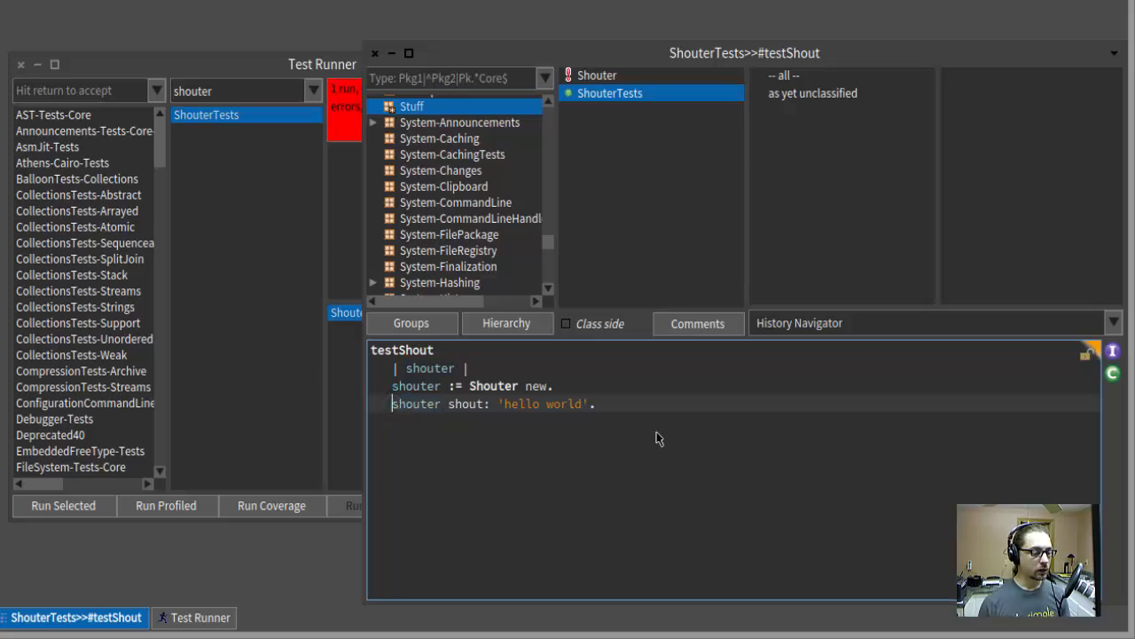
- Assert shout: 'hello world' equals 'HELLO WORLD!' in testShout, save, and rerun ShouterTests
type("self assert: (")
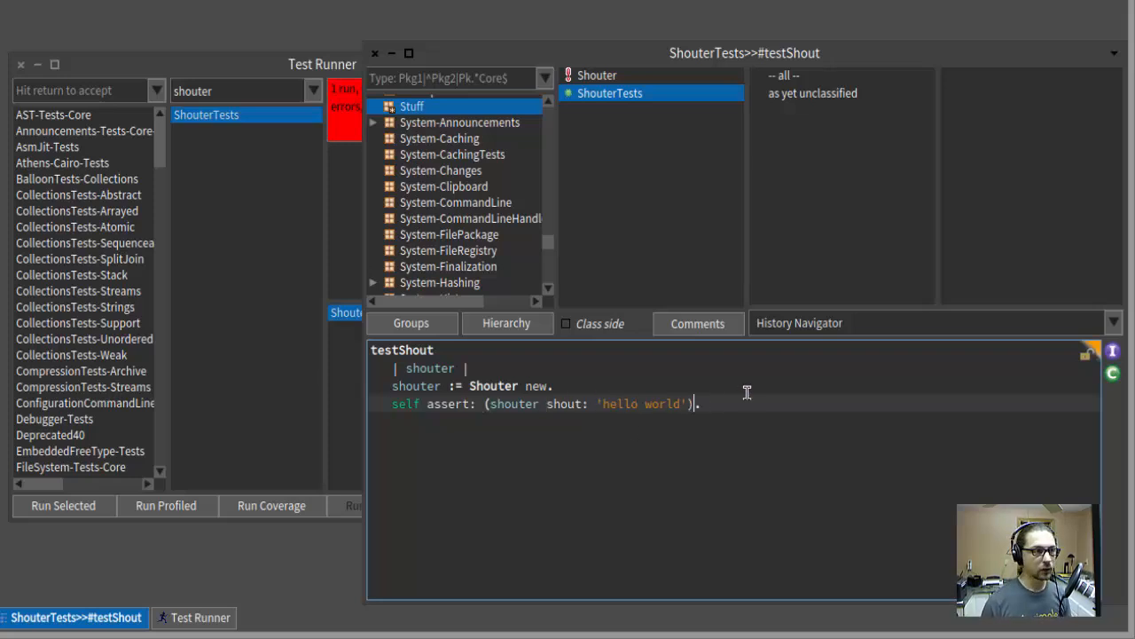
type("= 'HELLO WORLD!")
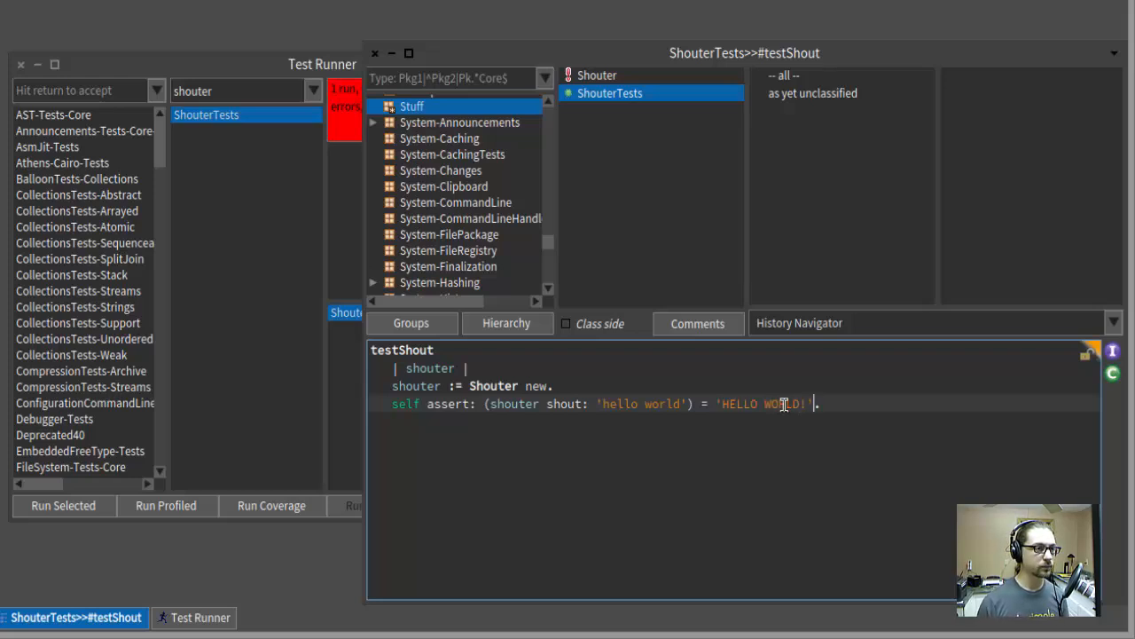
key("alt+s")
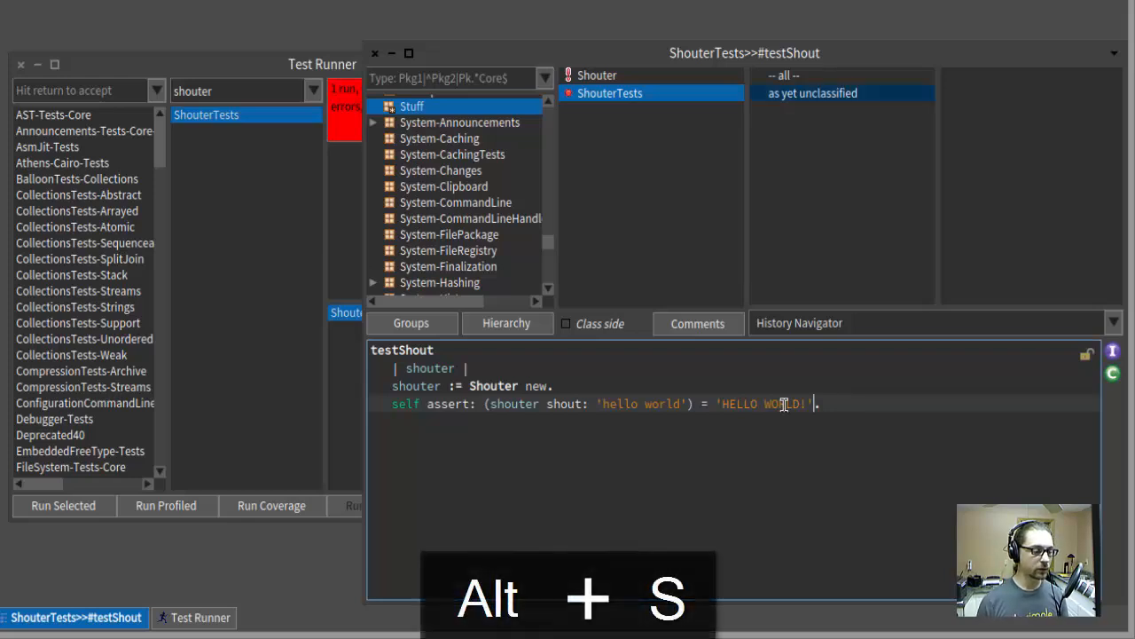
key("Alt+s")
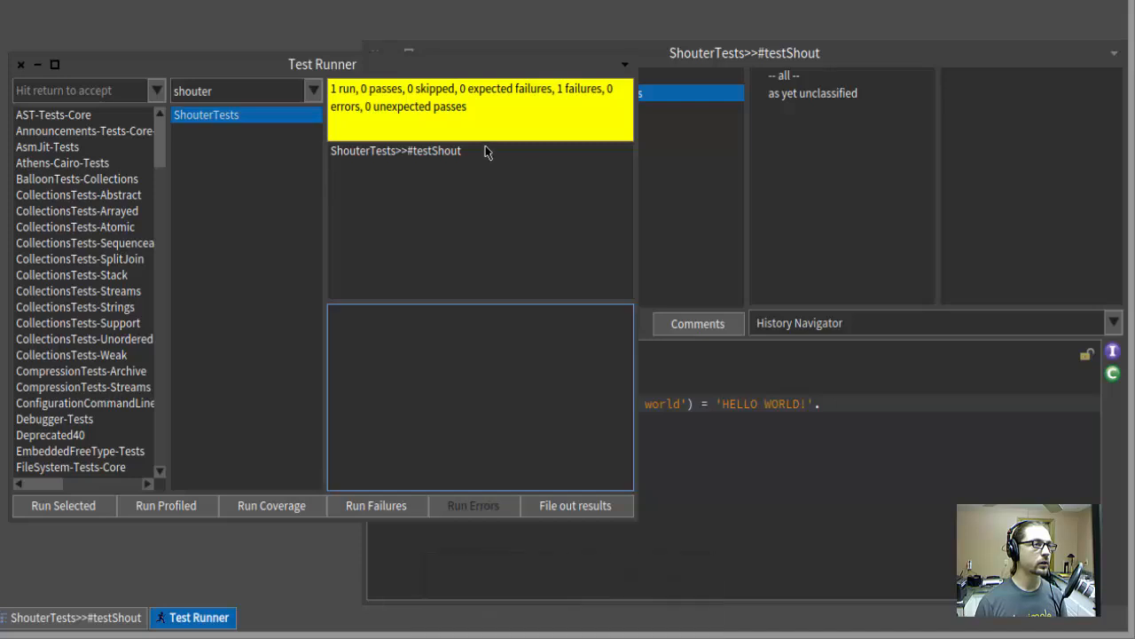
- Open the failed testShout result and launch the debugger on its assertion
left_click(395, 150)
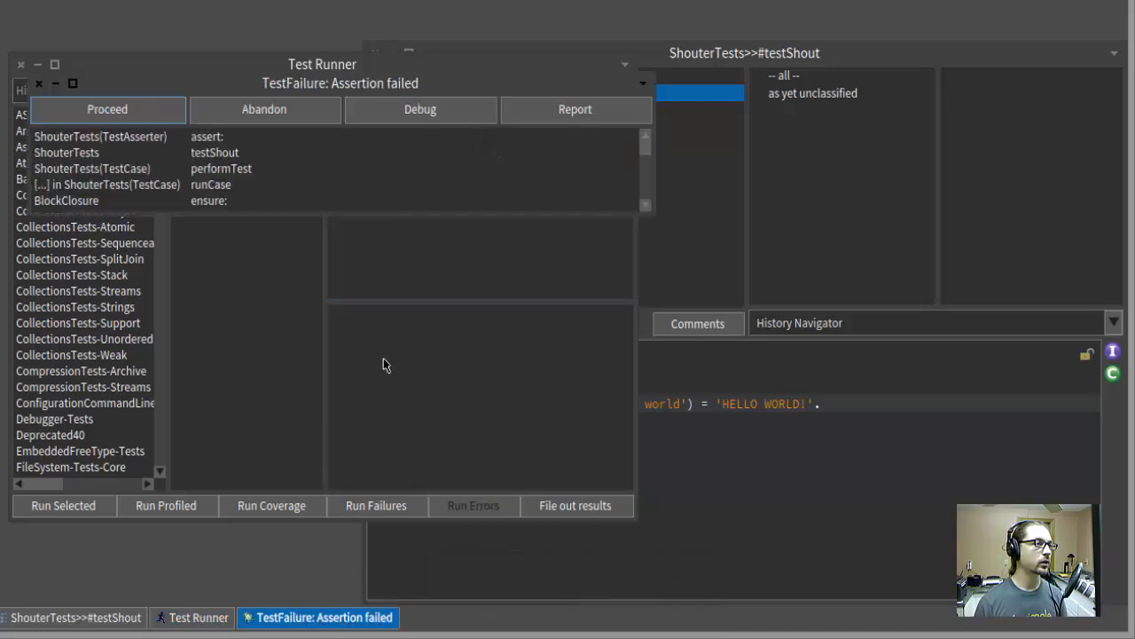
left_click(419, 109)
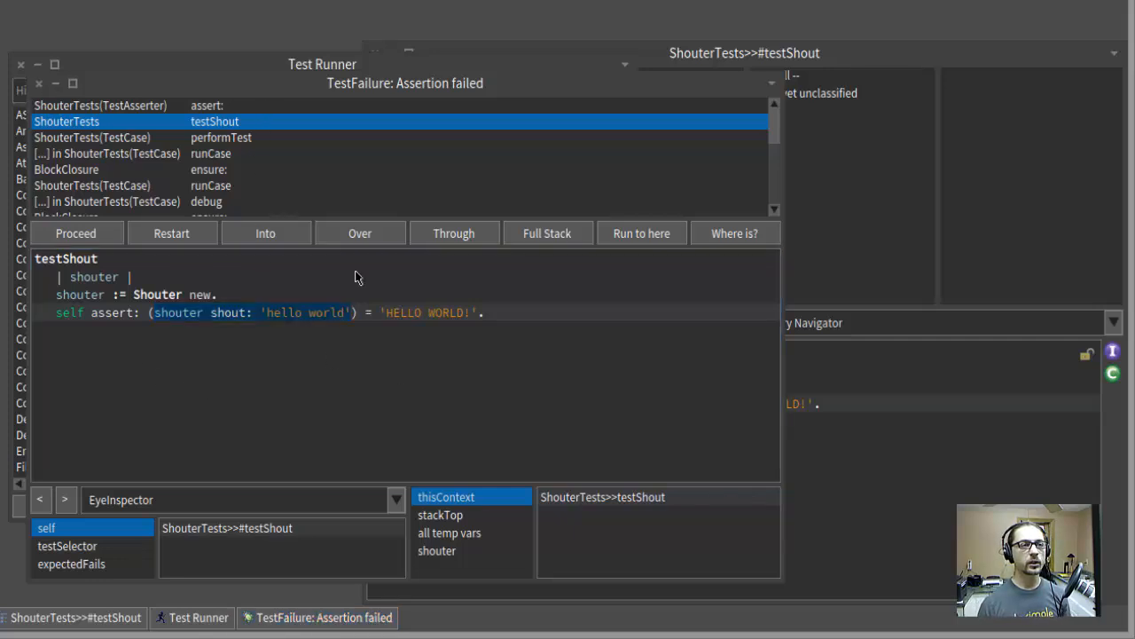
mouse_move(359, 69)
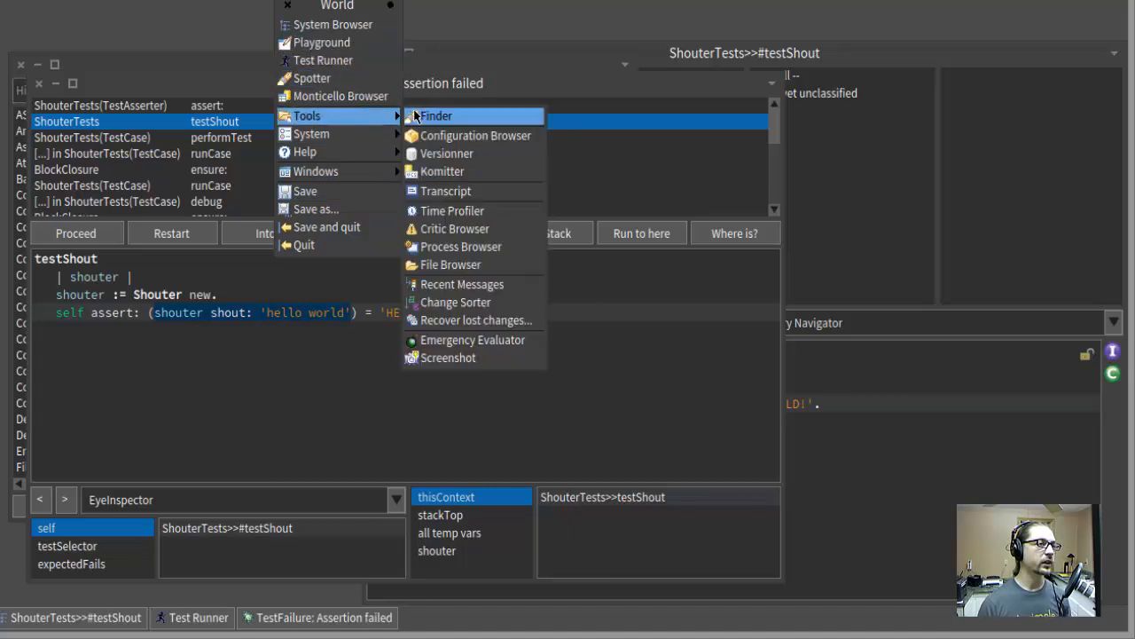
- Search the Finder by example 'hello world'. 'HELLO WORLD'. and select the asUppercase result
left_click(435, 116)
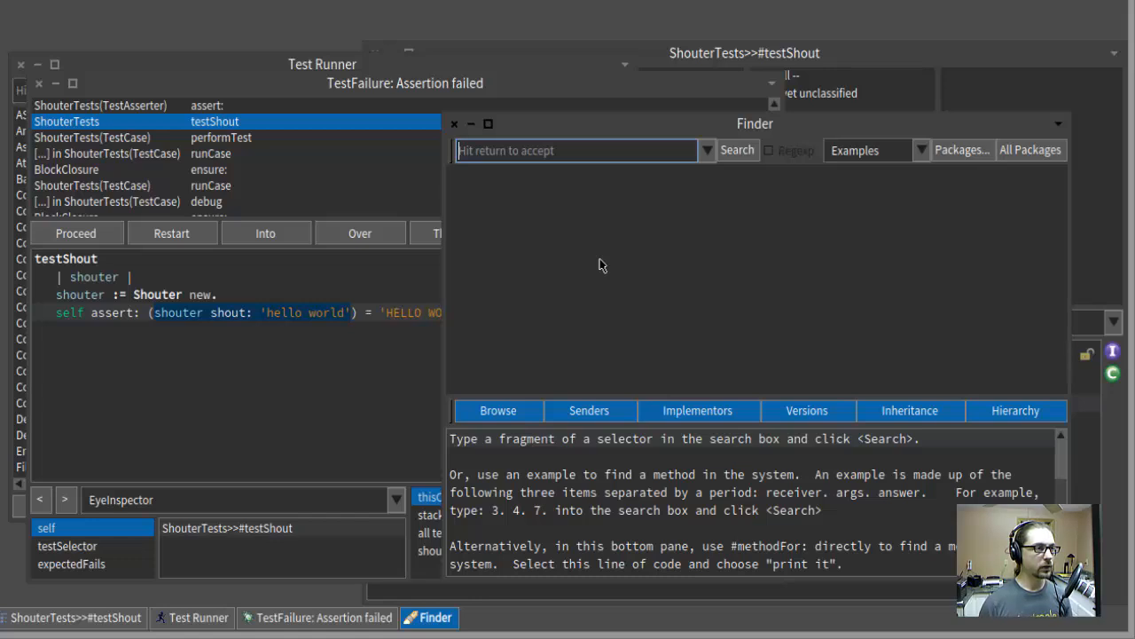
type("'hello wo")
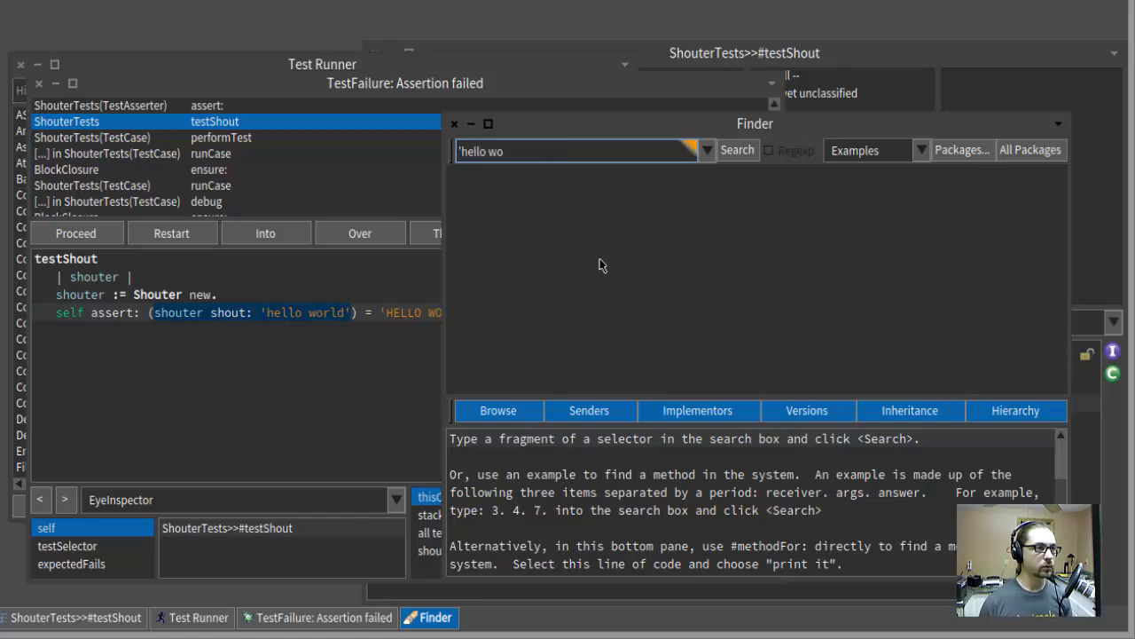
type("rld'. '")
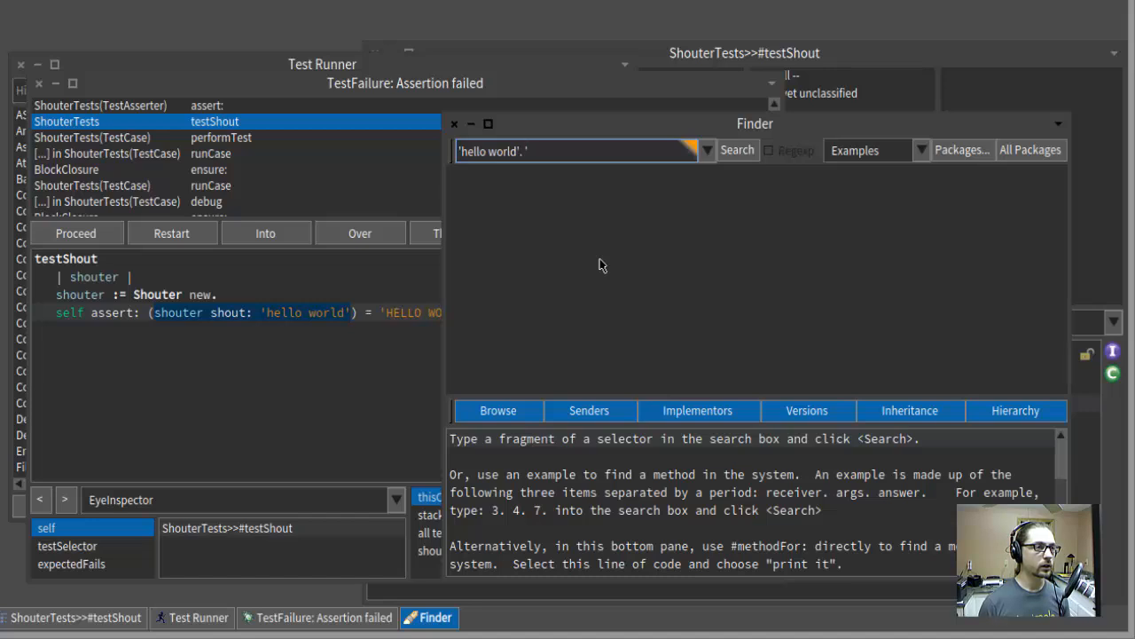
type("HELLO WORLD")
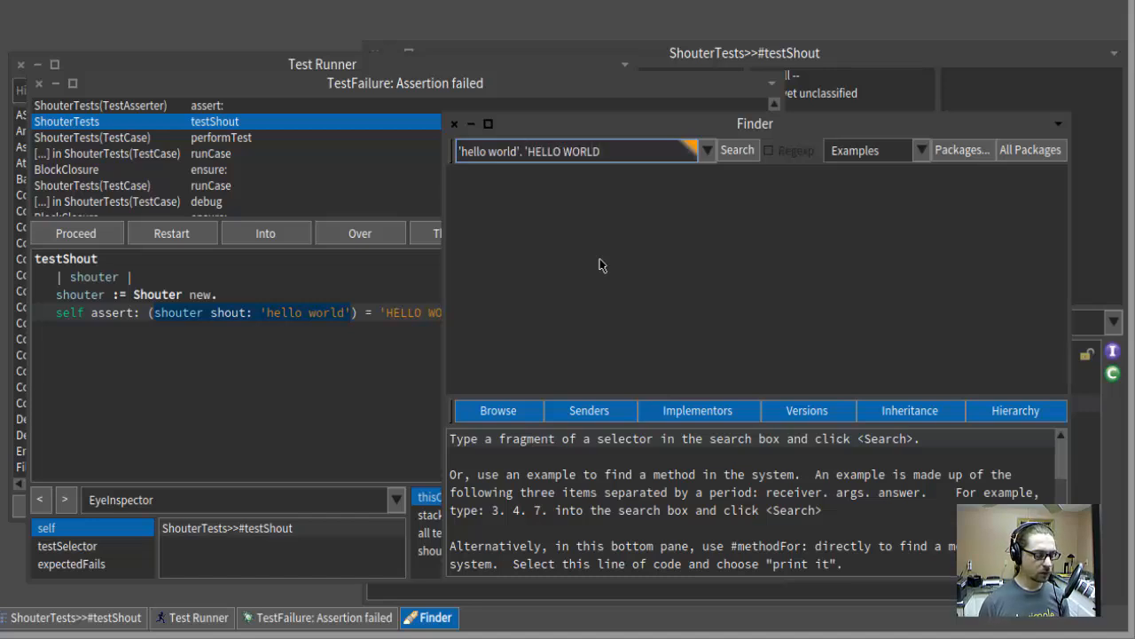
type(".")
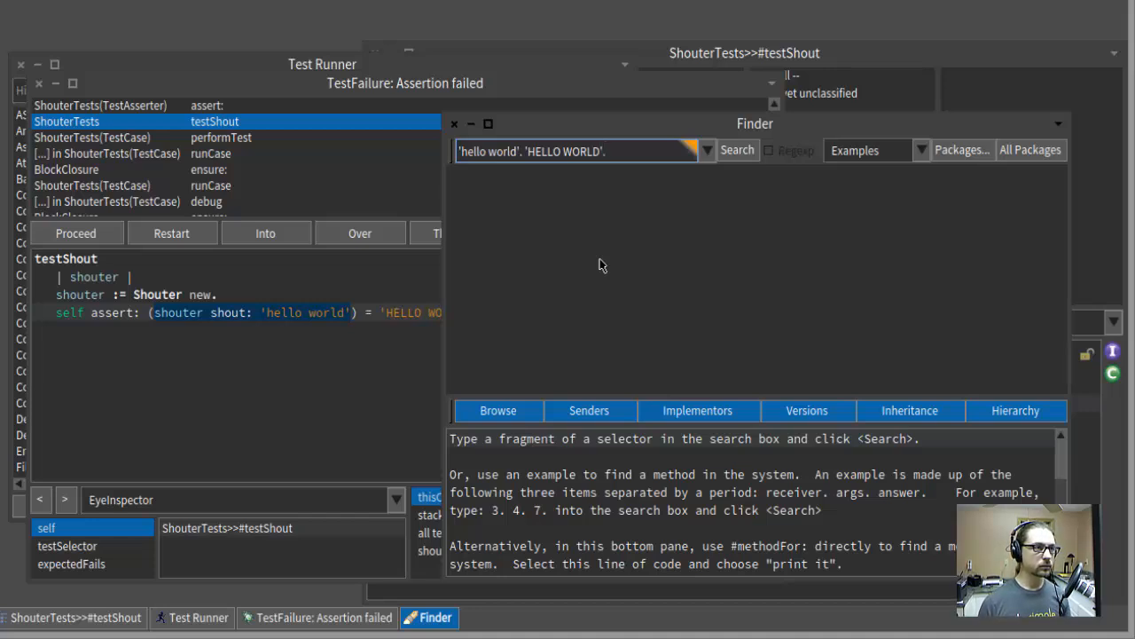
left_click(737, 150)
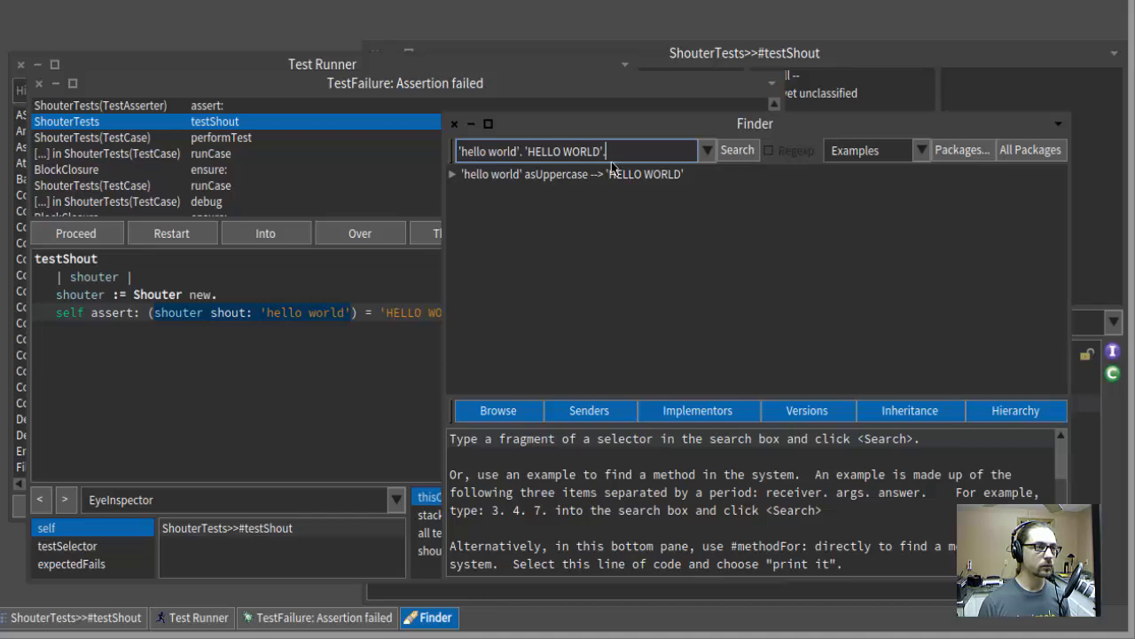
left_click(571, 174)
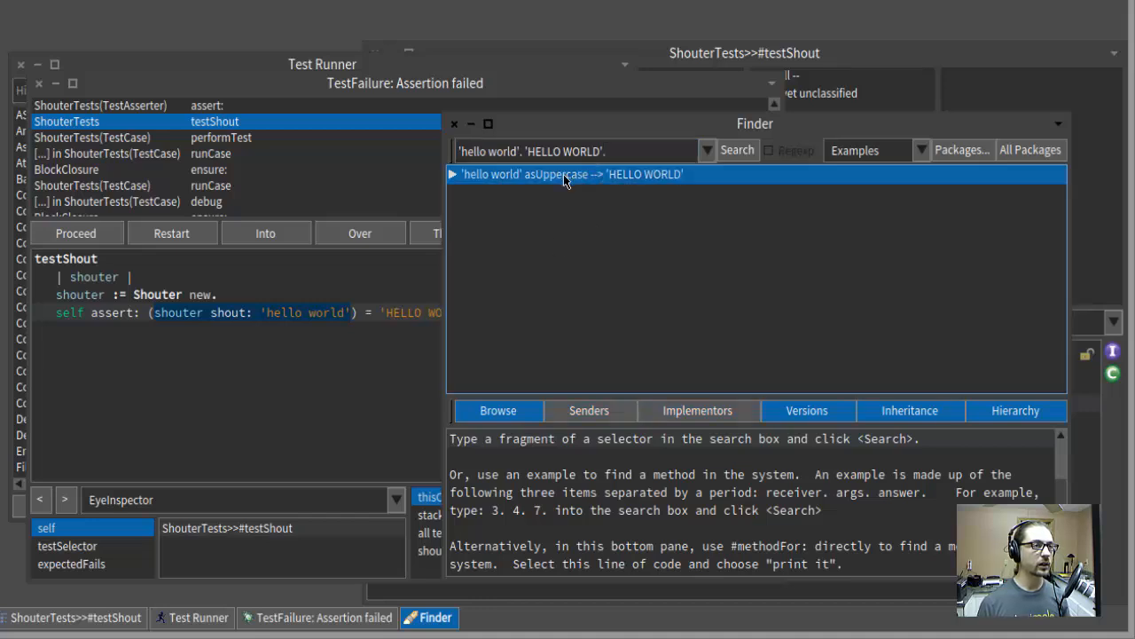
mouse_move(453, 171)
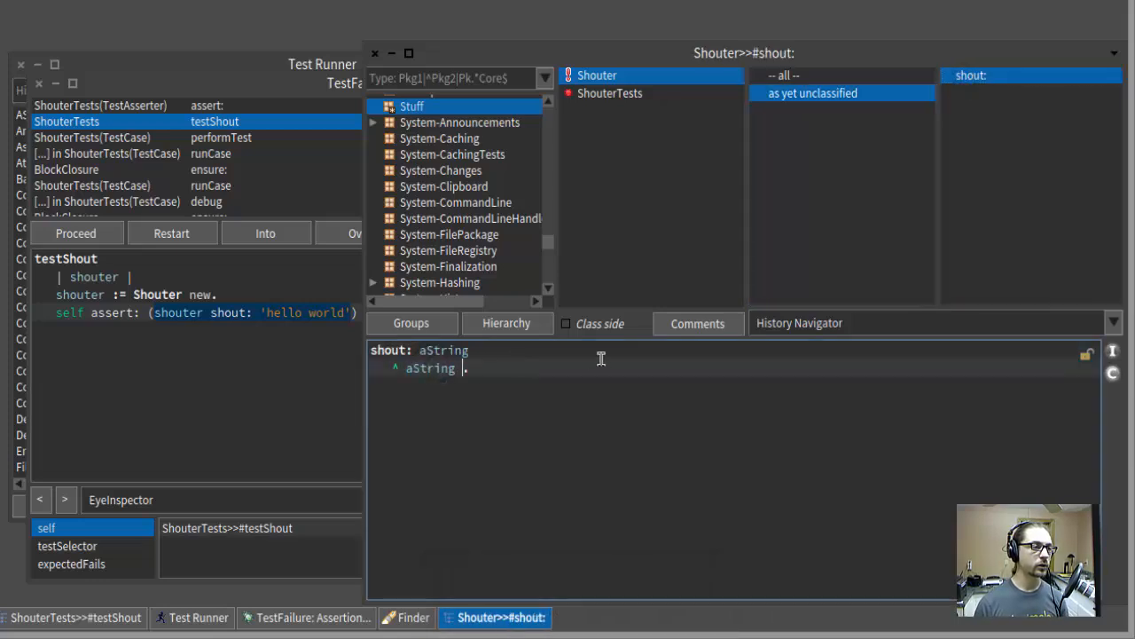
- Make shout: return aString asUppercase, then debug and inspect the failing 'HELLO WORLD' result
type("as")
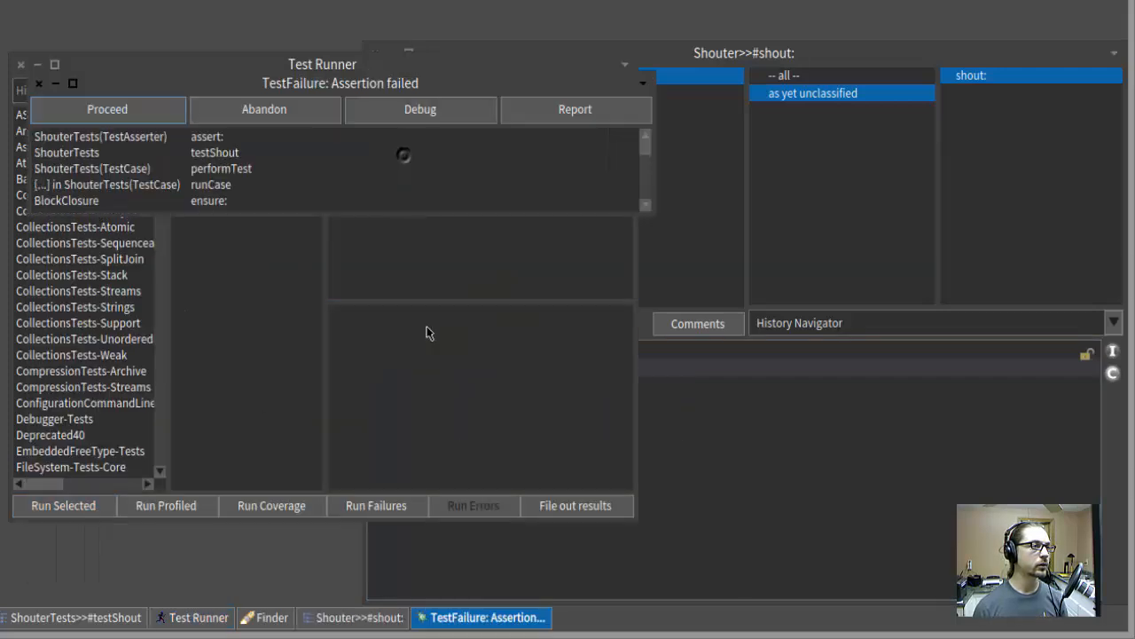
left_click(420, 109)
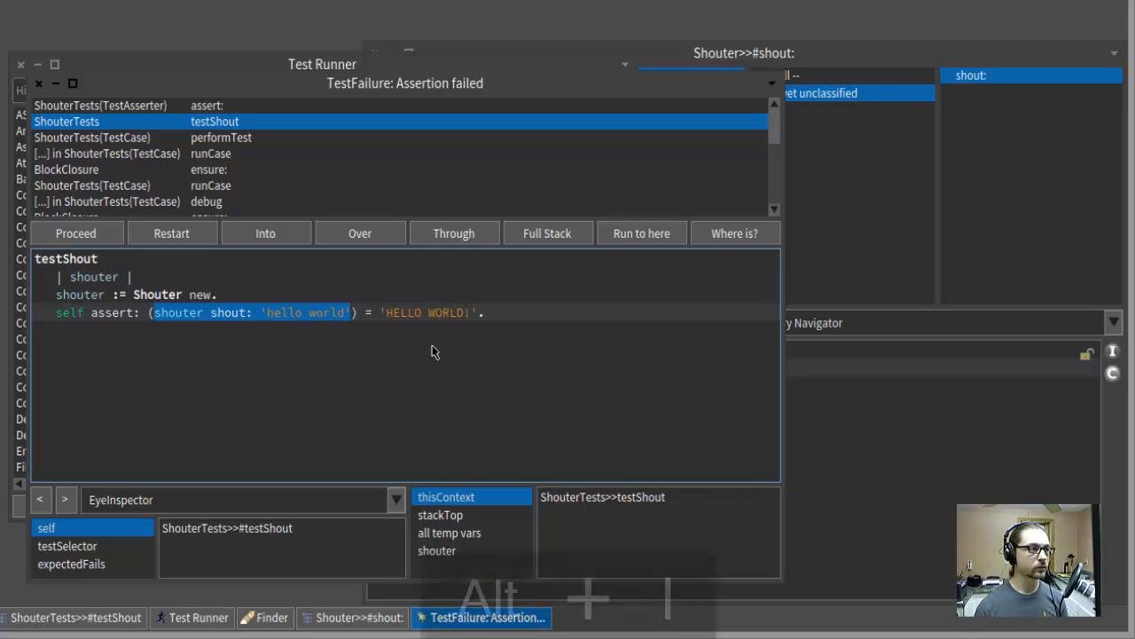
key("alt+i")
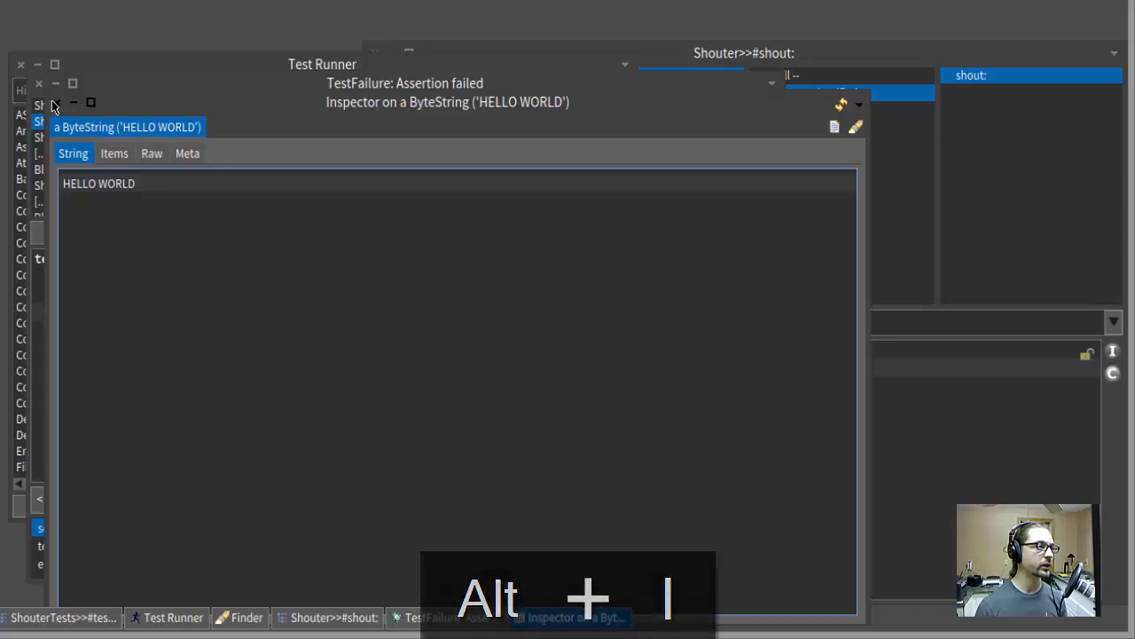
left_click(174, 617)
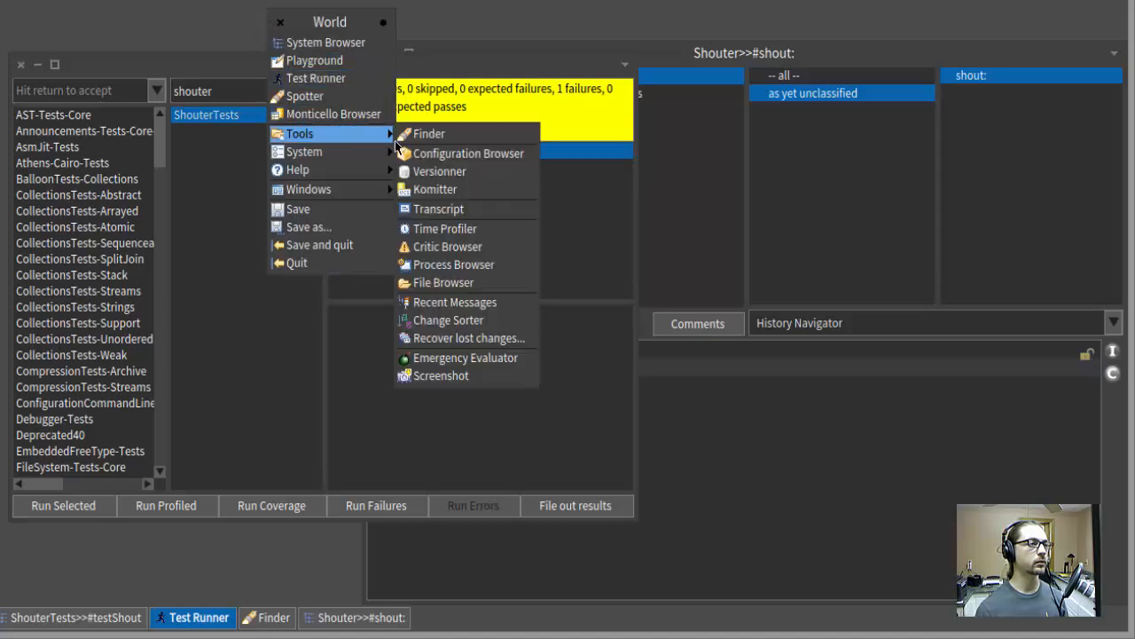
- Search a new Finder in Examples mode with 'foo'. 'bar'. 'foobar'. to find the comma message
left_click(429, 134)
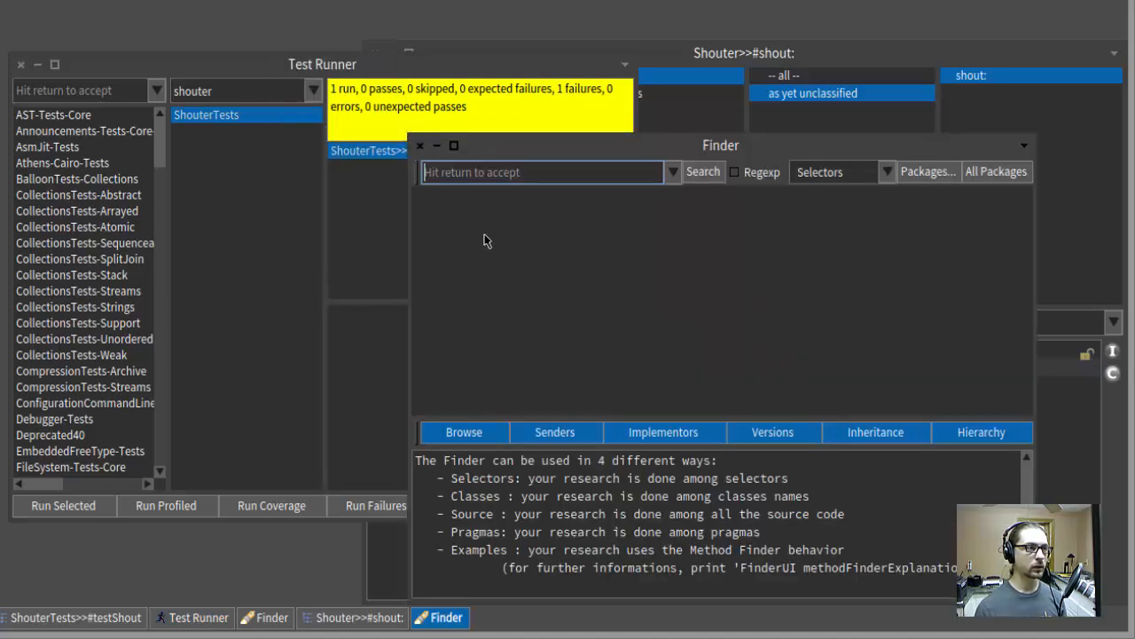
left_click(541, 172)
type("'foo")
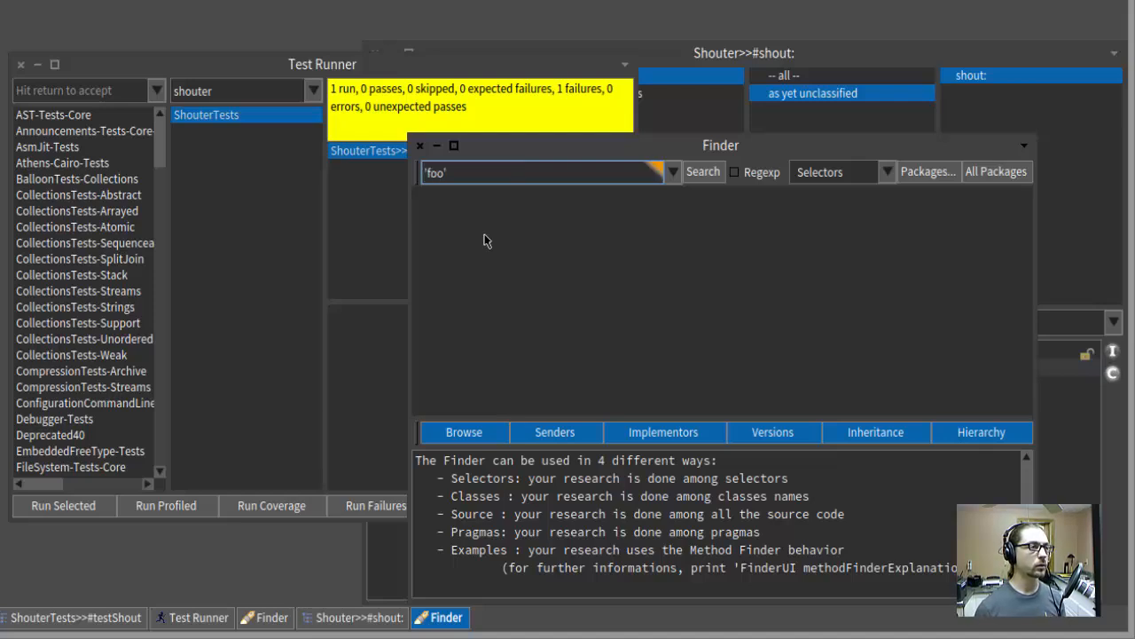
type(". 'f")
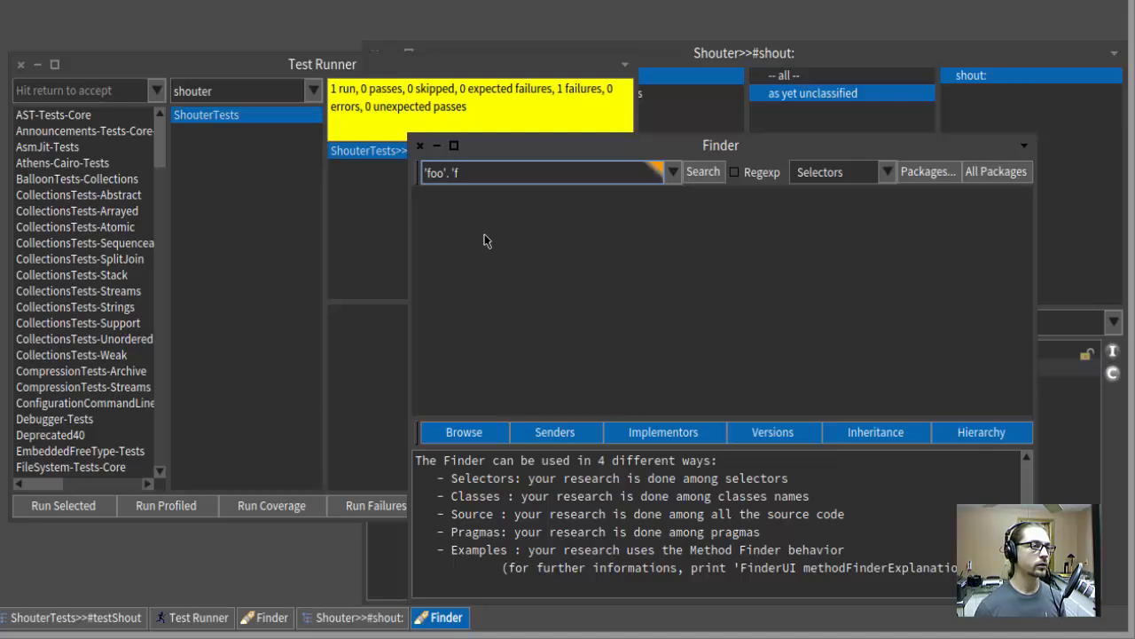
type("bar'.")
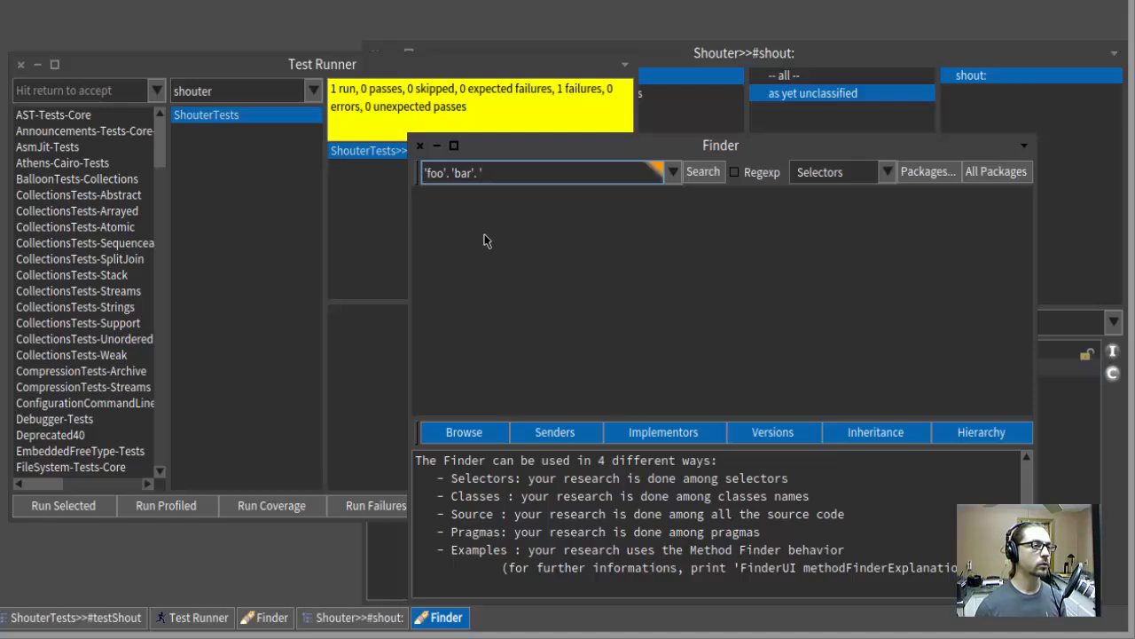
type("'foobar")
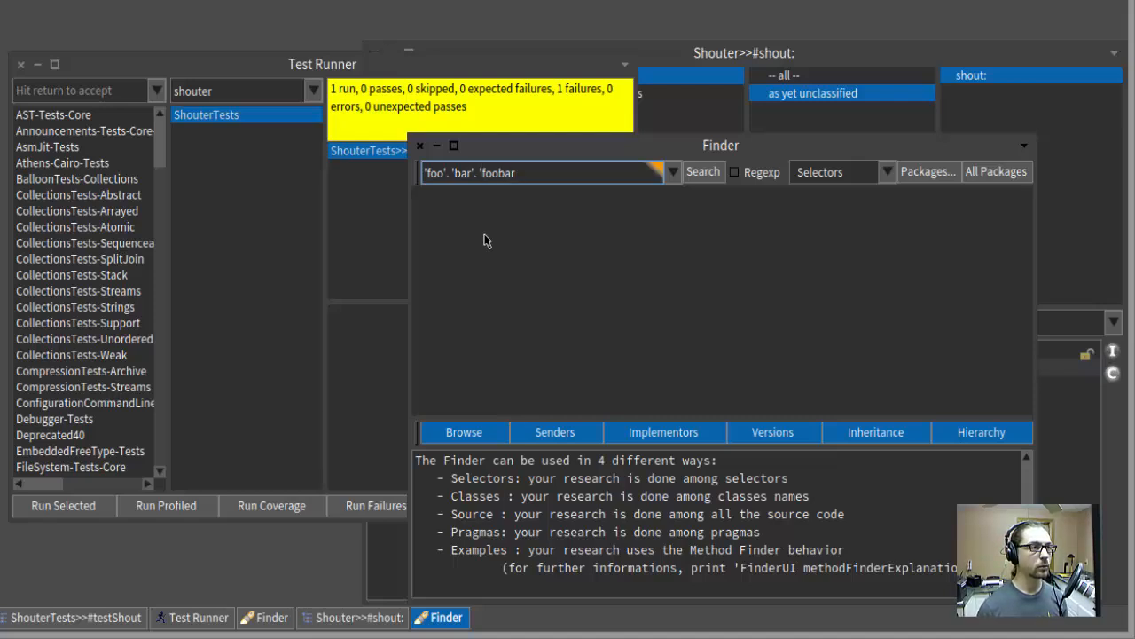
type(".")
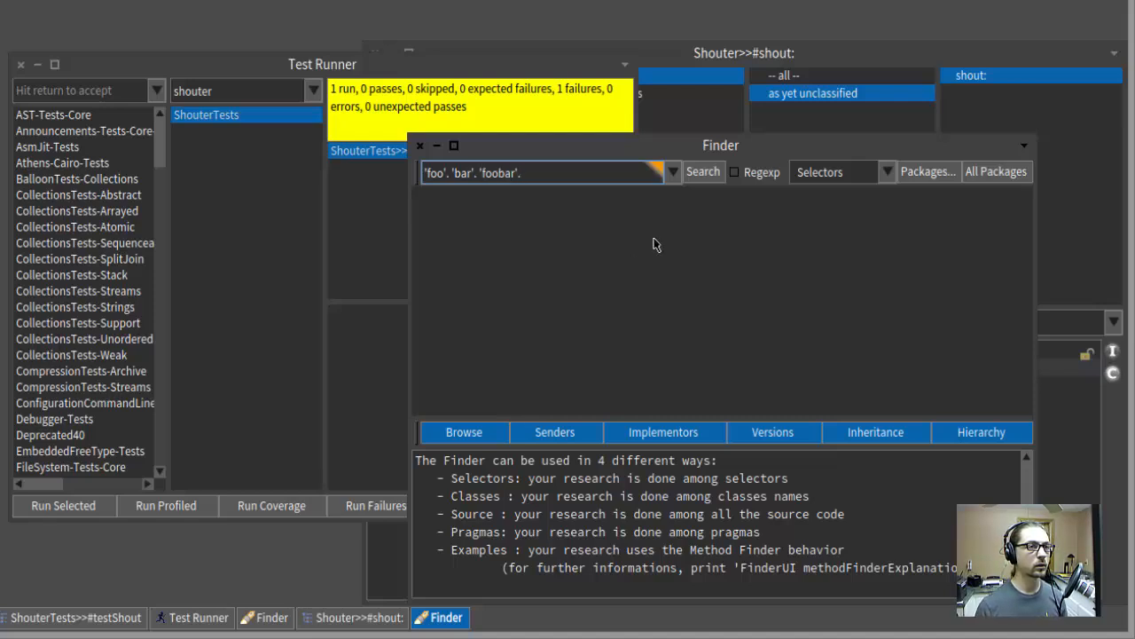
left_click(885, 171)
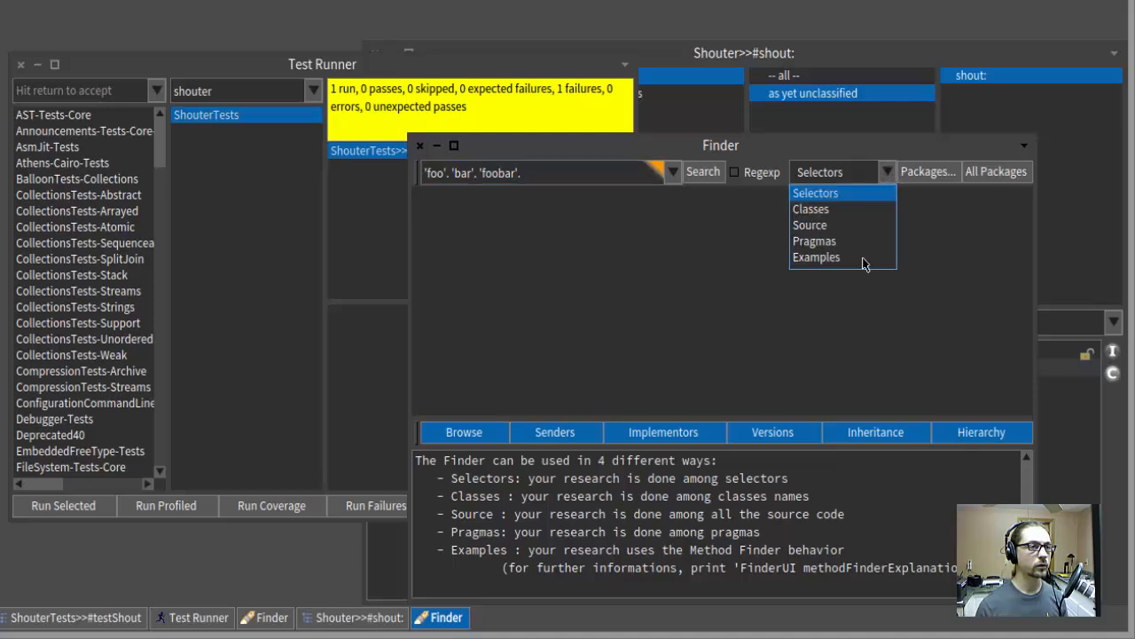
left_click(816, 257)
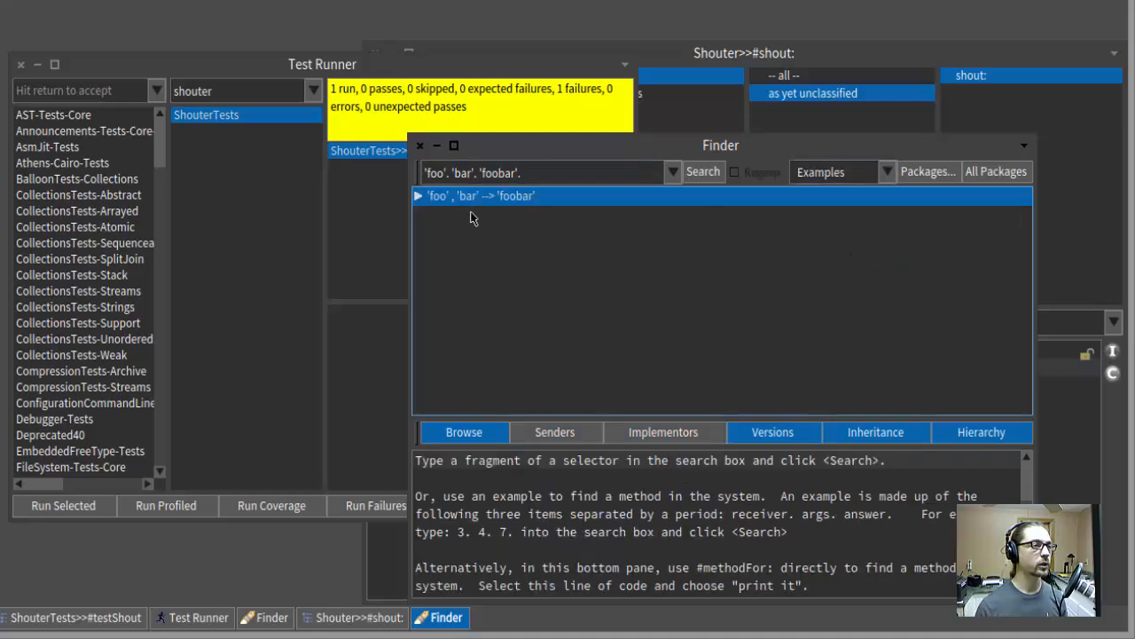
mouse_move(422, 224)
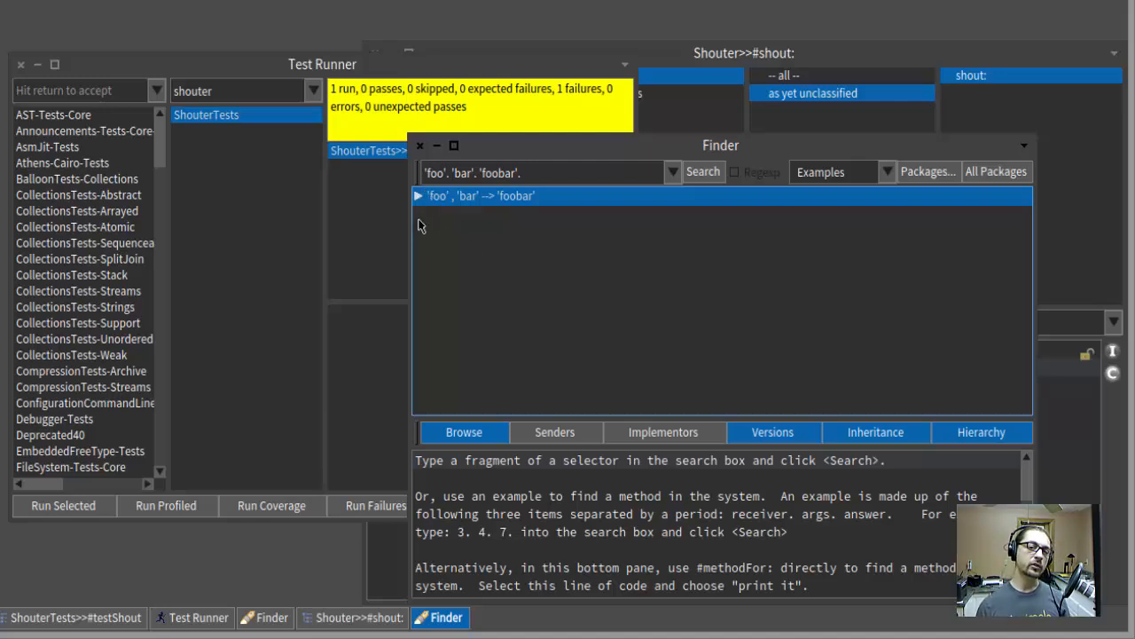
mouse_move(478, 237)
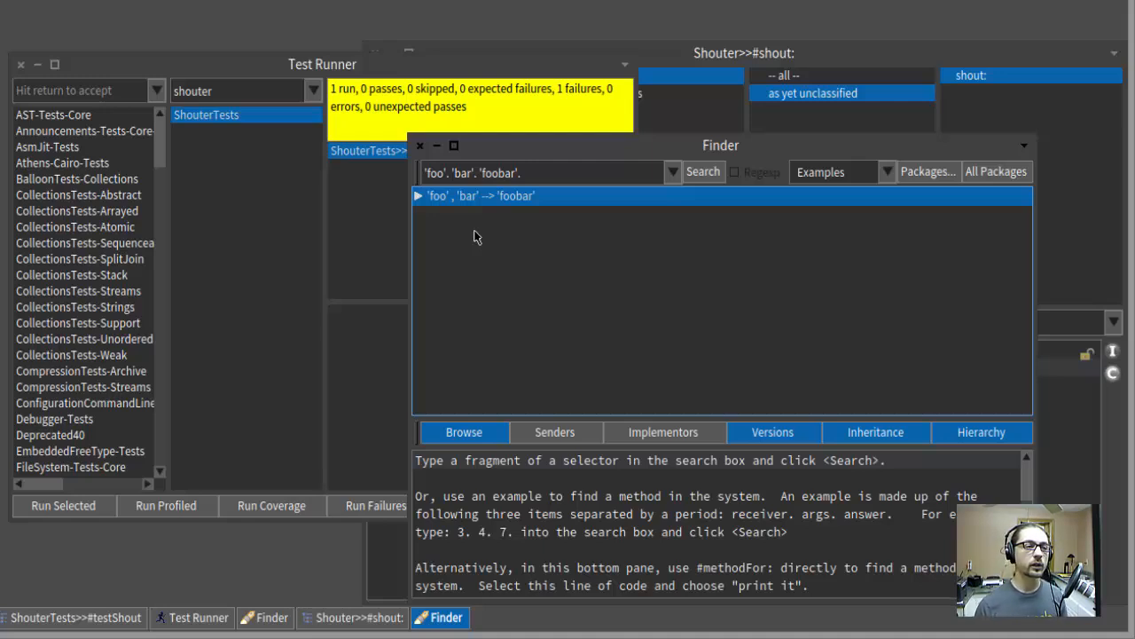
mouse_move(1065, 405)
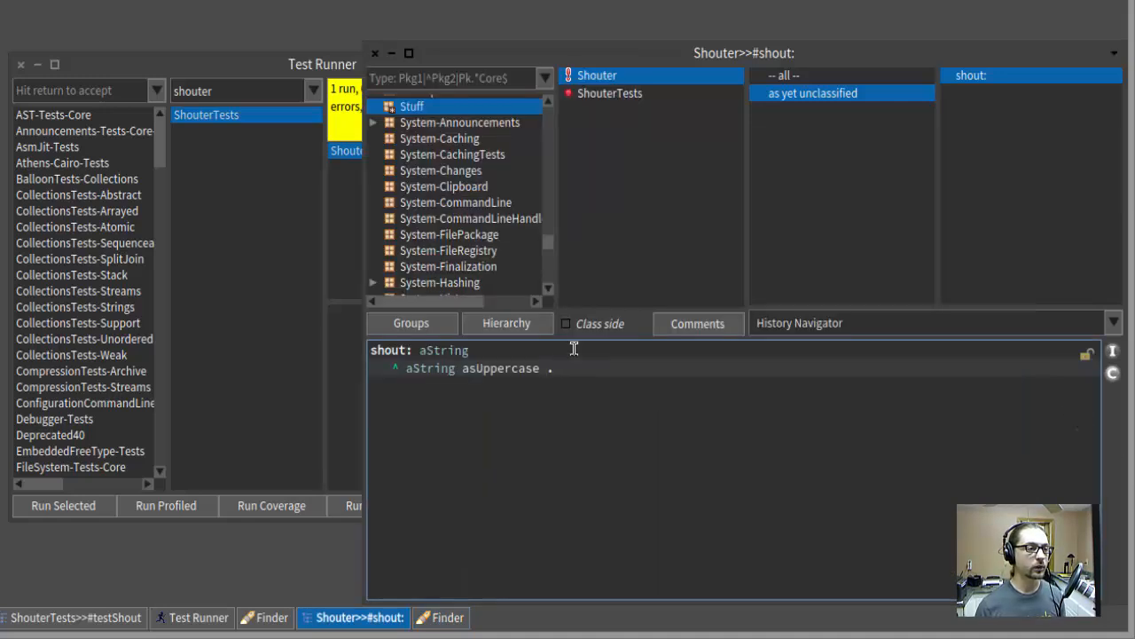
- Append , '!' to the asUppercase expression in shout: and accept the method
type(",")
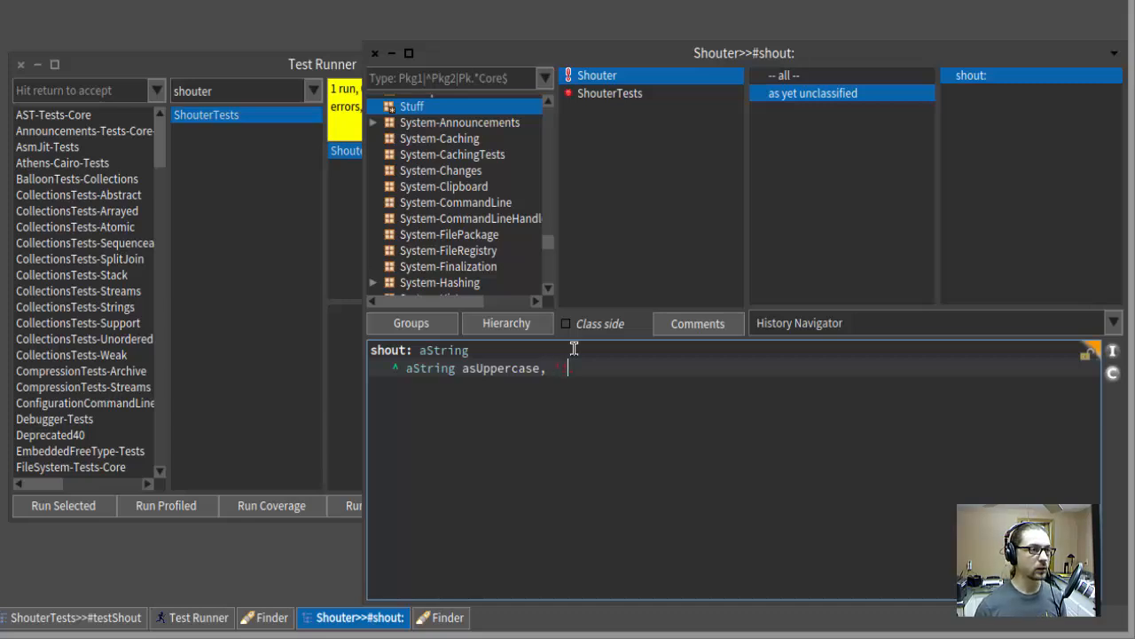
type("''")
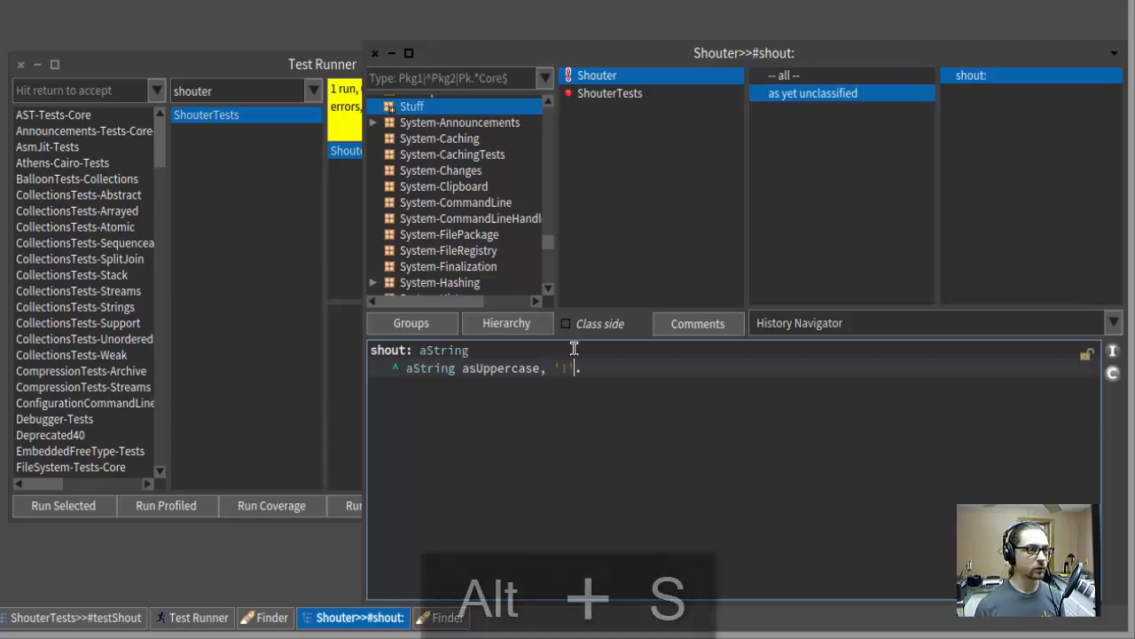
key("alt+s")
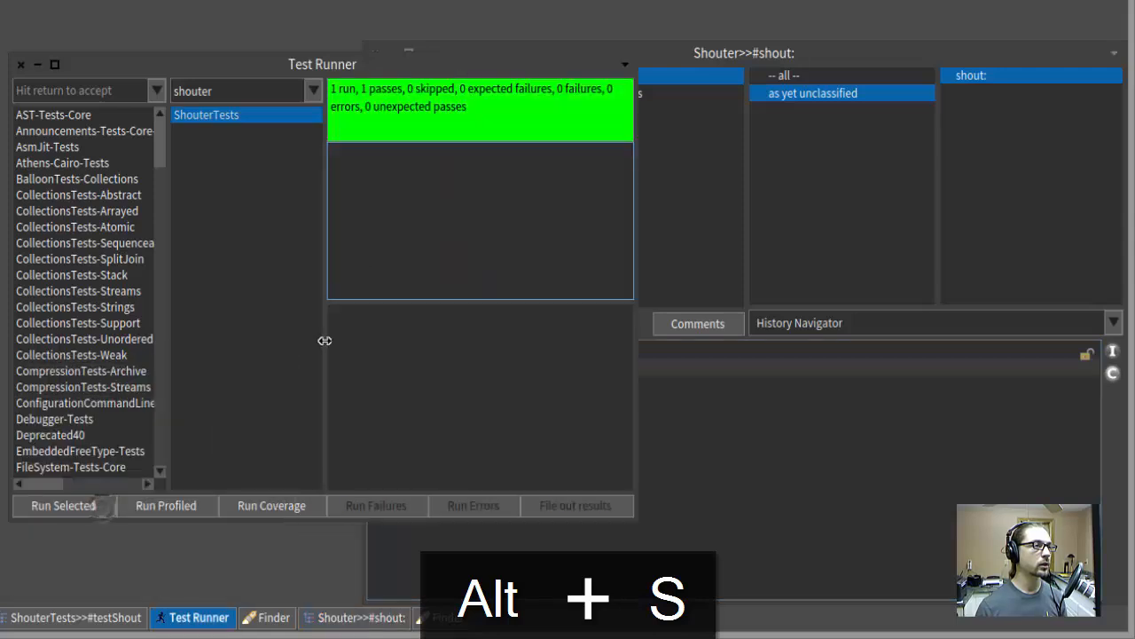